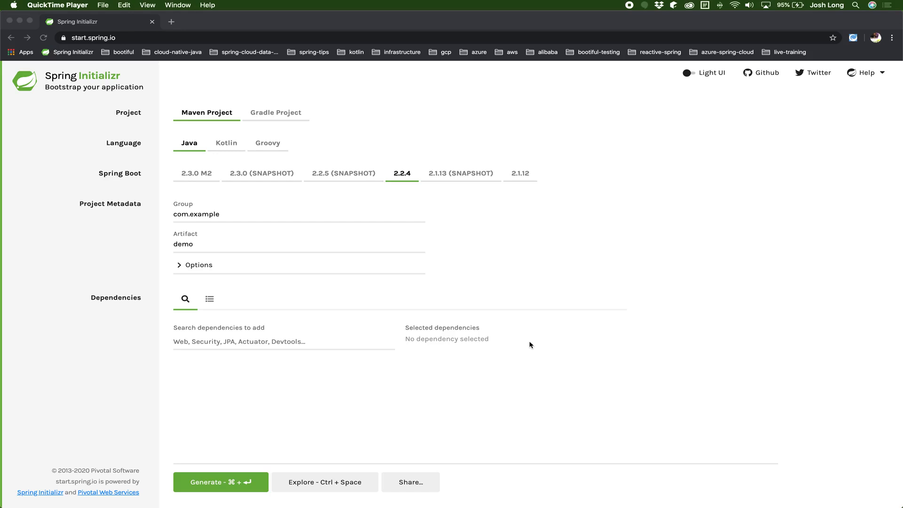
mouse_move(294, 350)
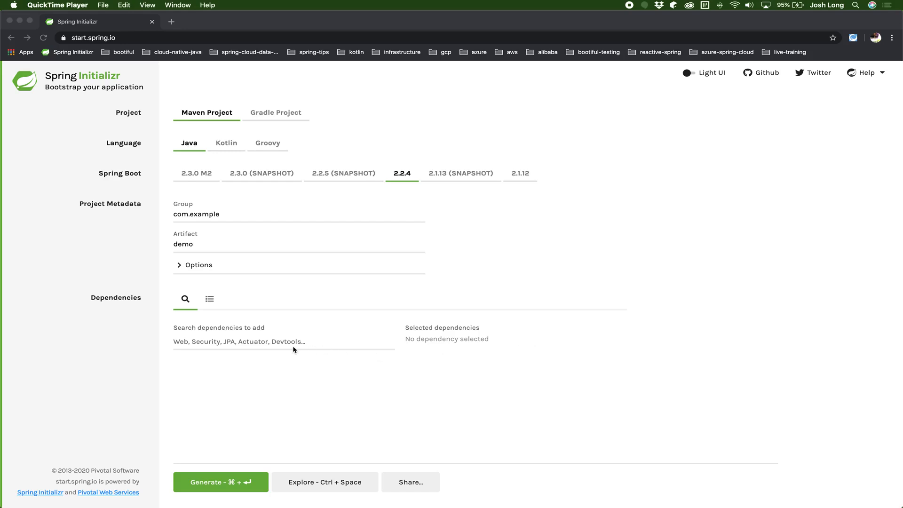
- Set the artifact name to cfac and reveal the extra project options
click(284, 342)
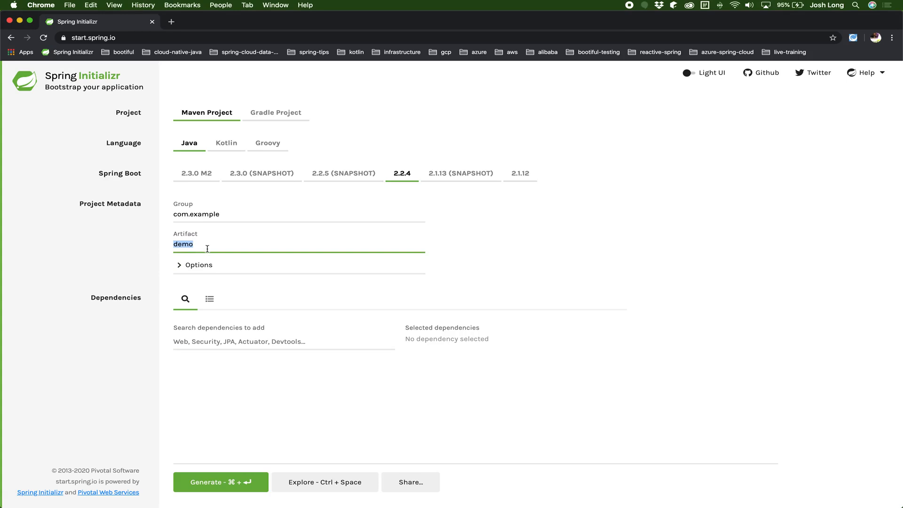
text(cfac)
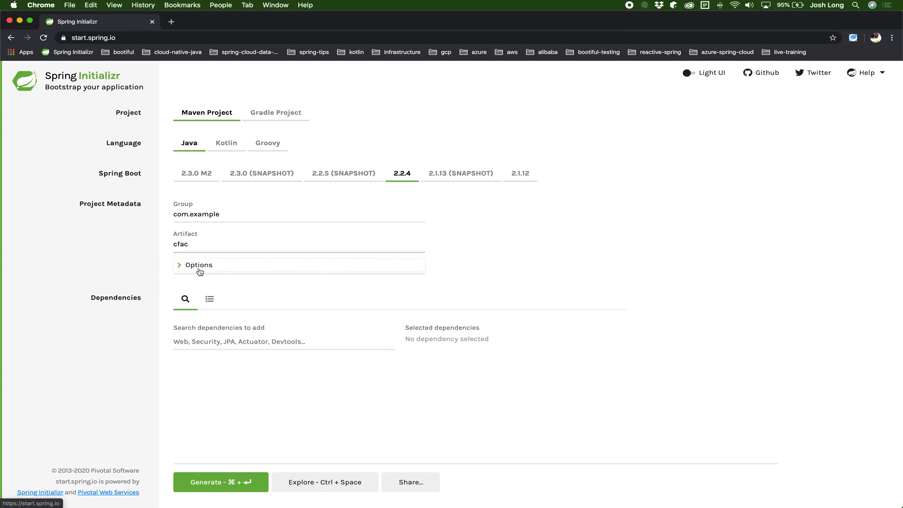
click(198, 266)
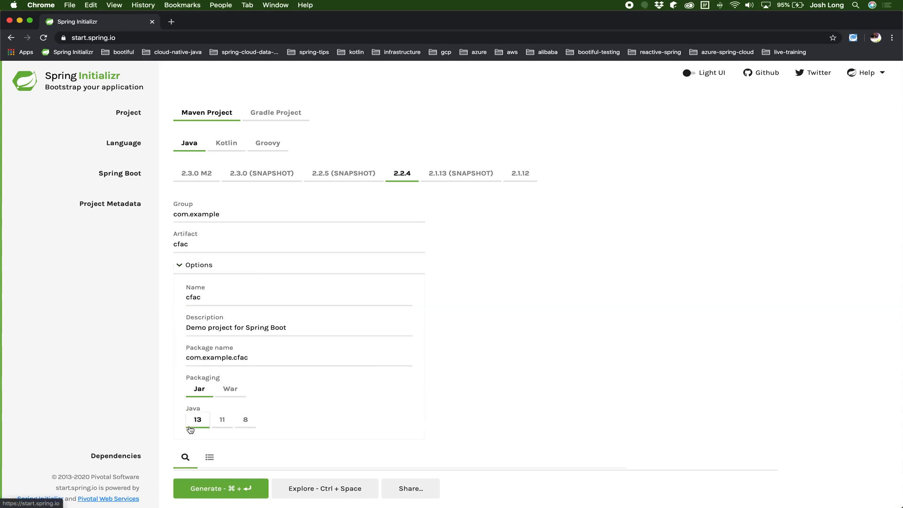
- Add the Cloud Foundry Discovery dependency and generate the cfac project download
scroll(down, 3)
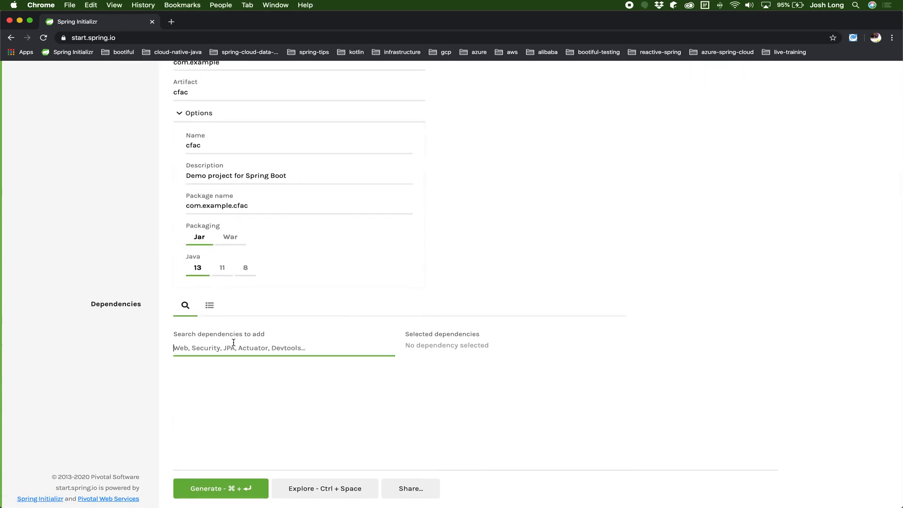
text(disco)
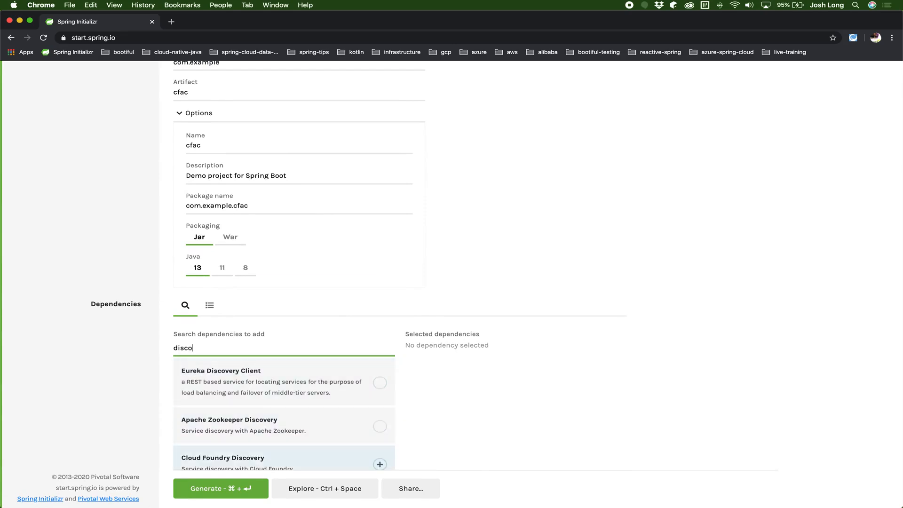
click(380, 464)
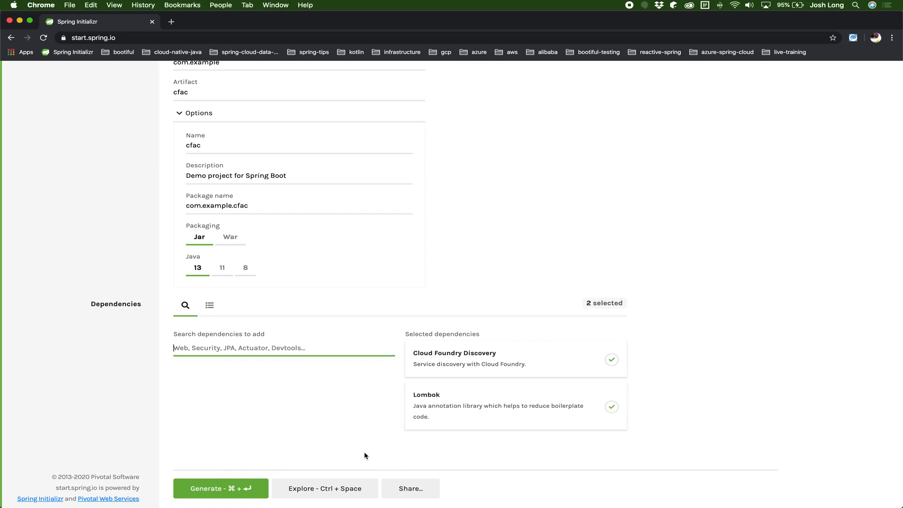
click(220, 488)
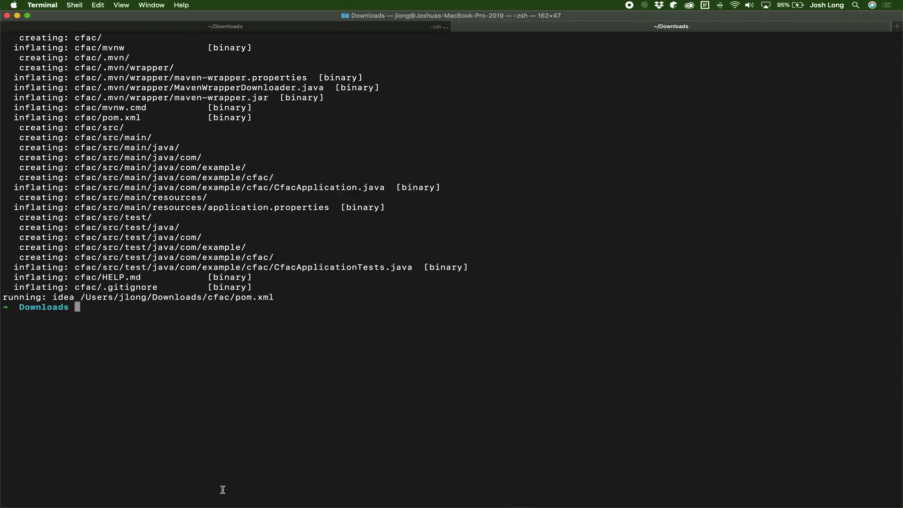
mouse_move(407, 494)
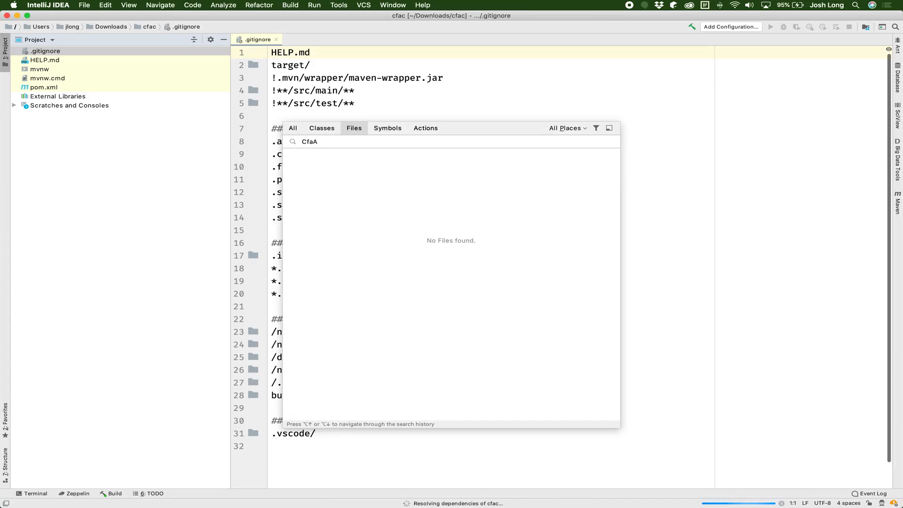
- Open CfacApplication.java via Search Everywhere, then open application.properties
key(Escape)
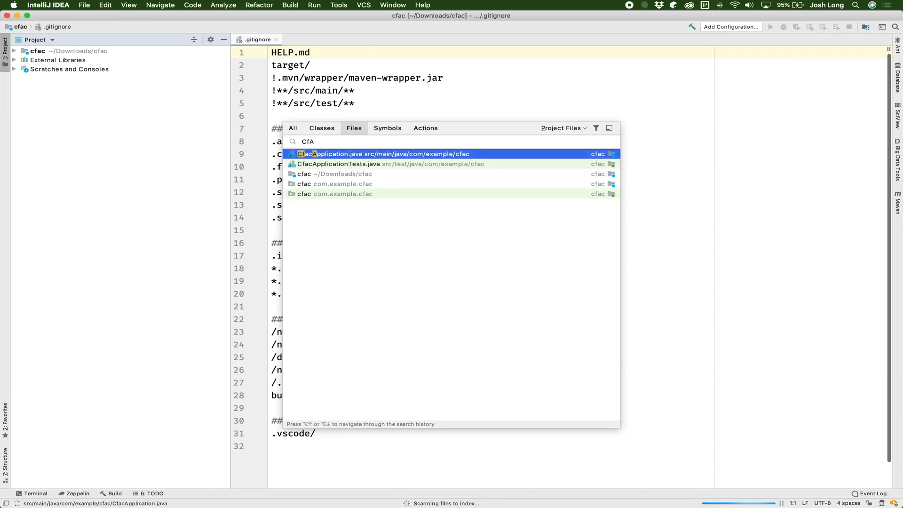
click(382, 154)
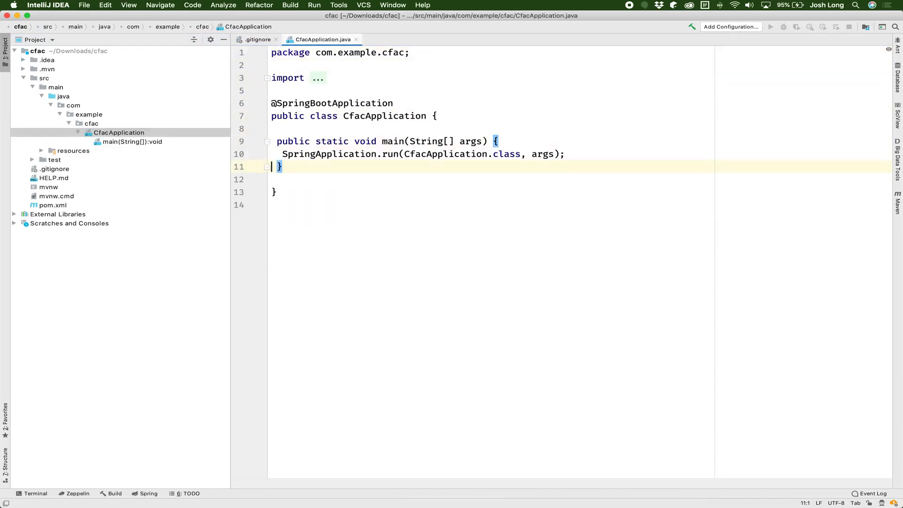
key(cmd+tab)
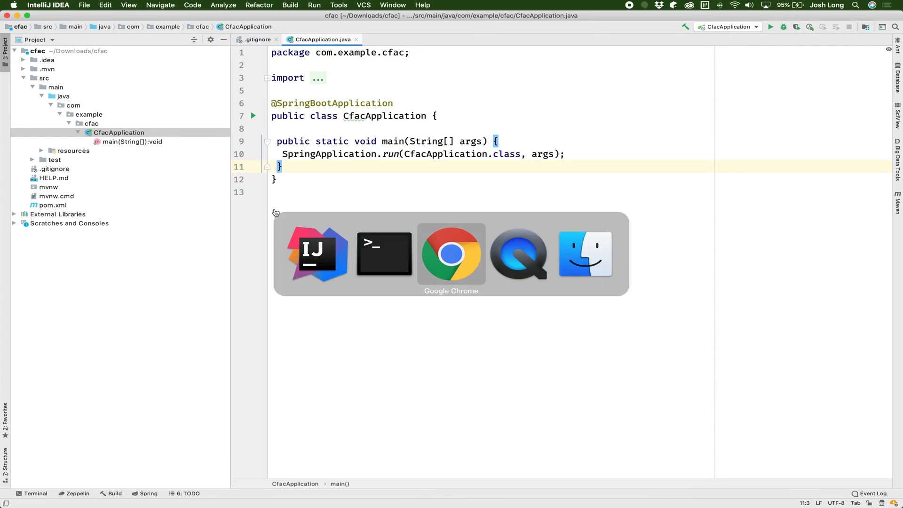
text(app)
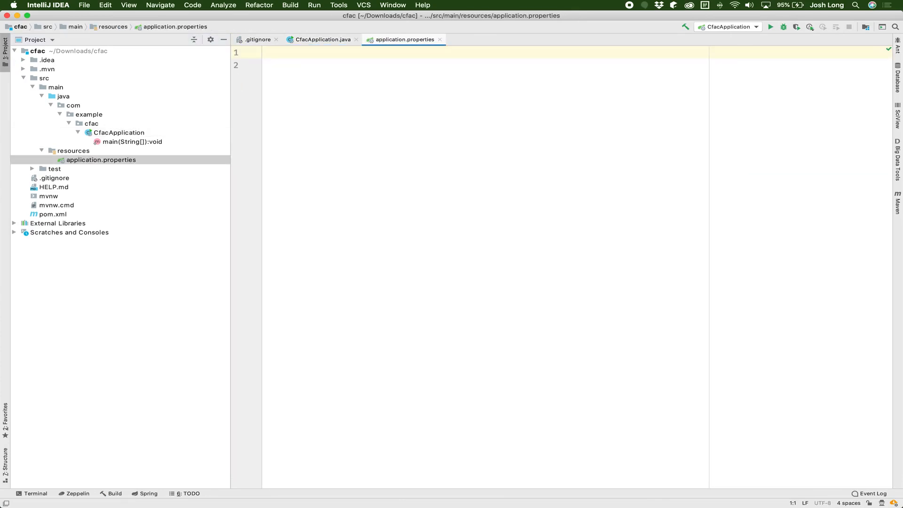
- Browse the spring.cloud.cloudfoundry space, org and url property suggestions in application.properties
text(clo)
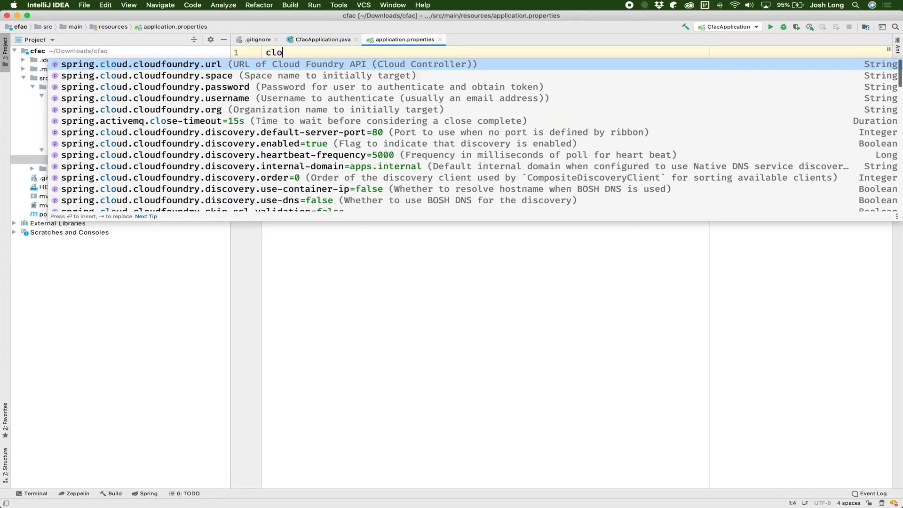
text(udfo)
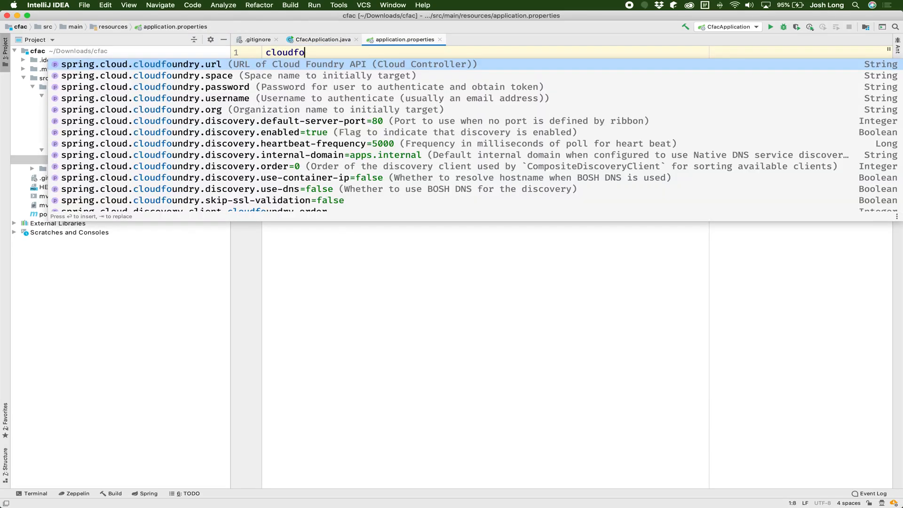
key(Down)
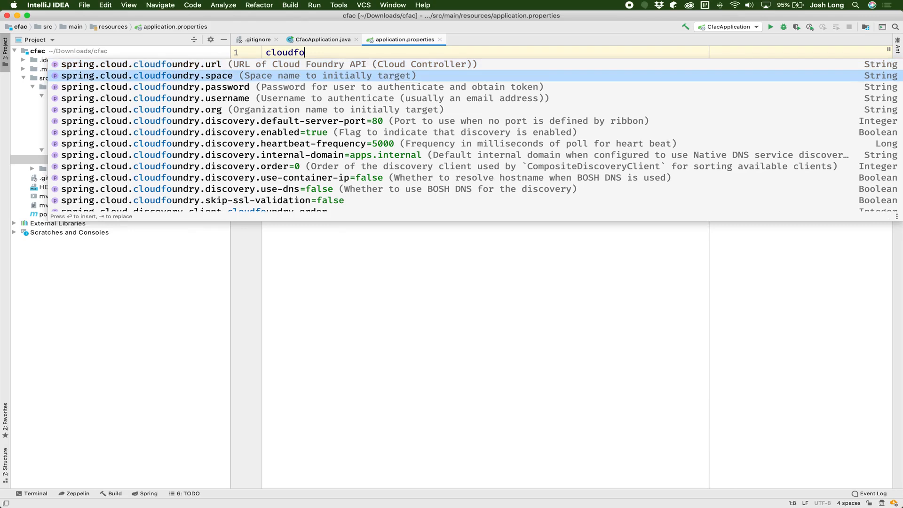
key(Down)
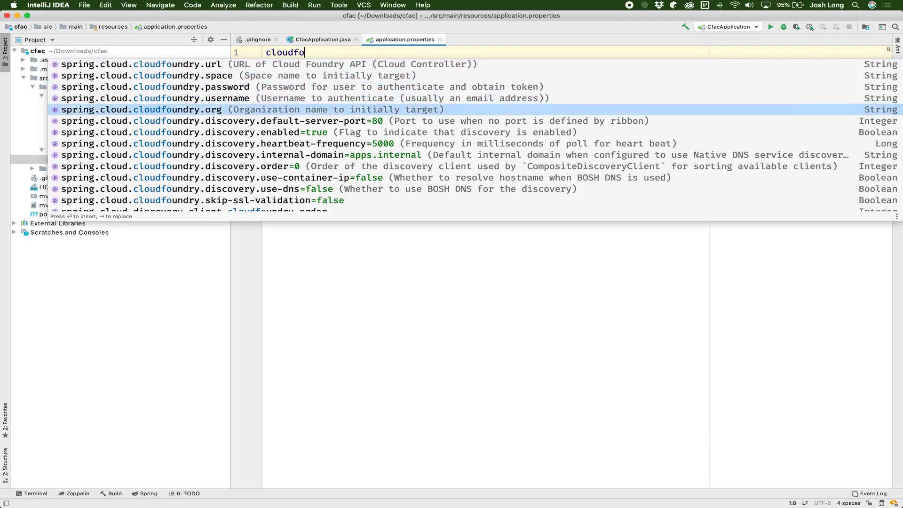
key(Up)
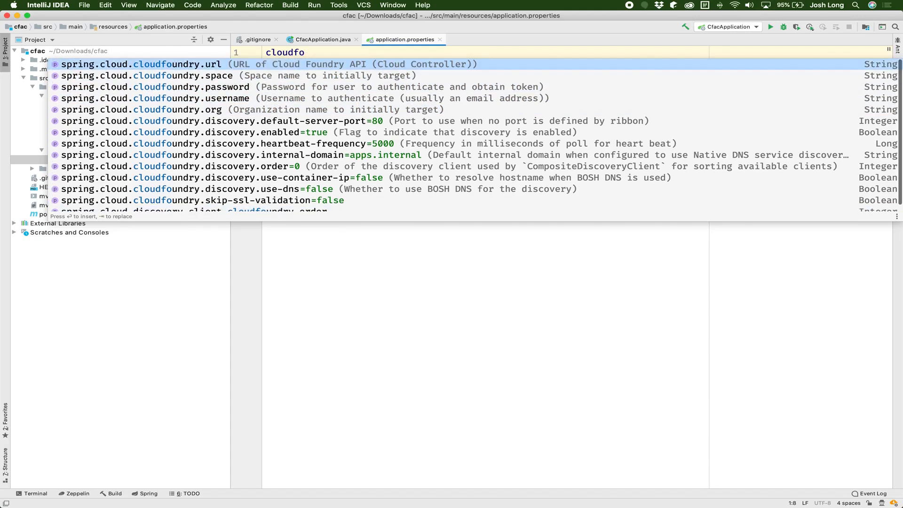
key(Escape)
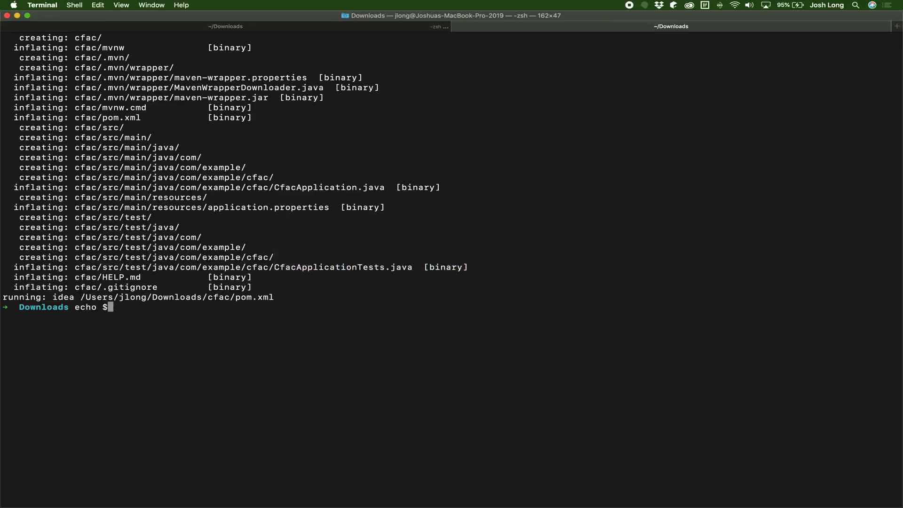
- Echo the SPRING_CLOUD_CLOUDFOUNDRY org/space environment variable in Terminal
text($SPRINGC)
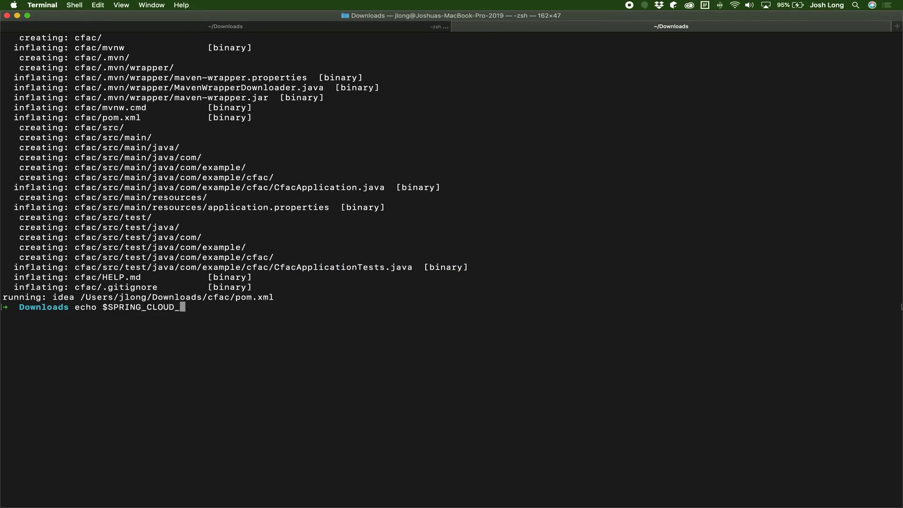
text(CLOUDFOUNDRY_OR)
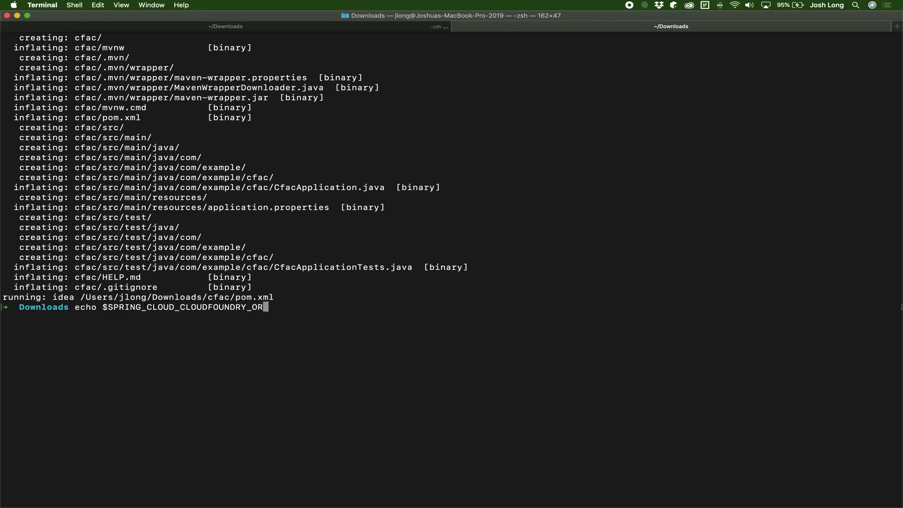
text(SPACE)
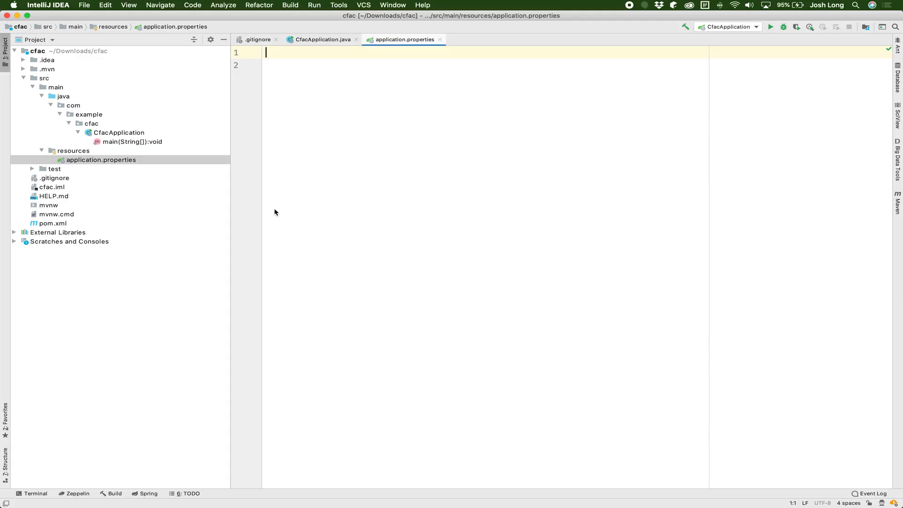
- Write spring.cloud.cloudfoundry space, org, password, username and url keys, then comment them out
text(sp)
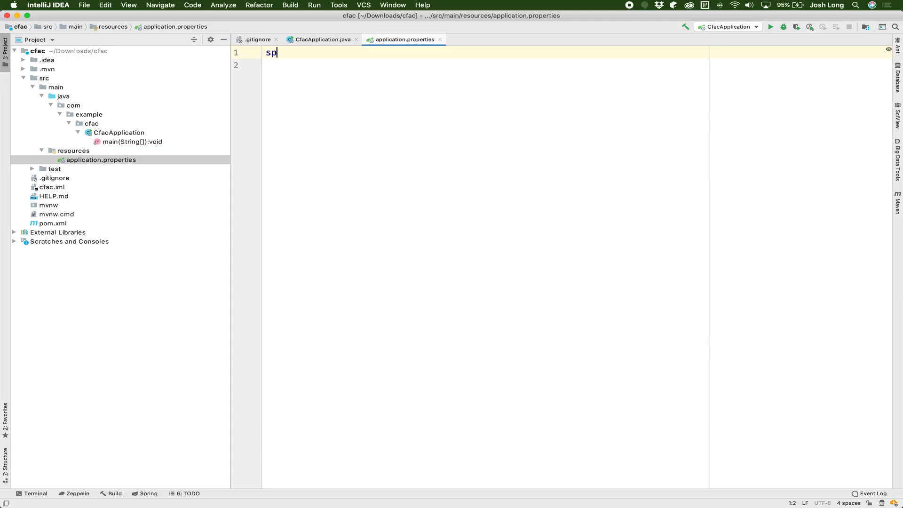
text(ring.cloud.cloudfoundry.space=)
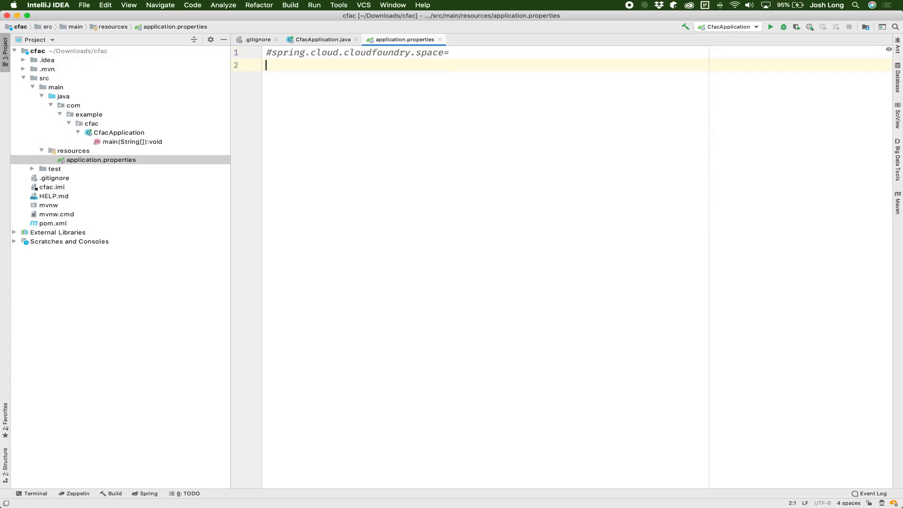
text(spring.cloud.cloudfoundry.space=)
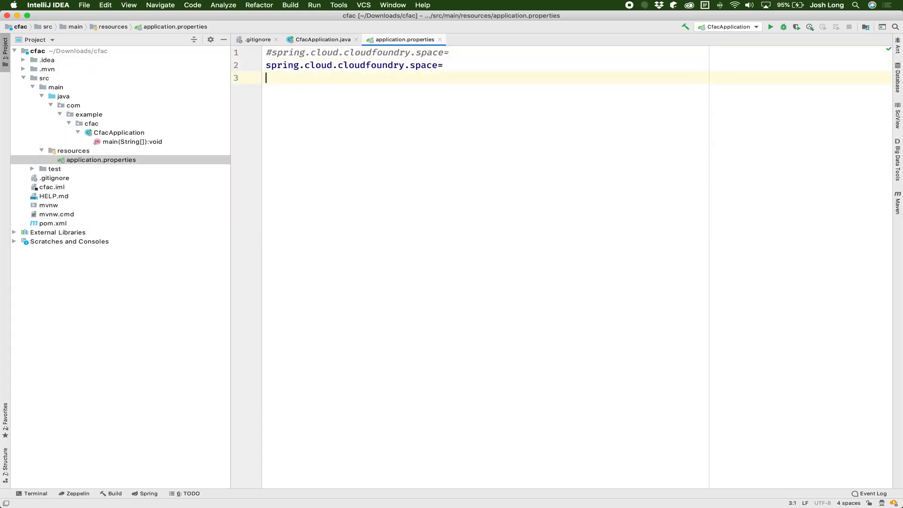
text(spring.cloud.cloudfoundry.space=)
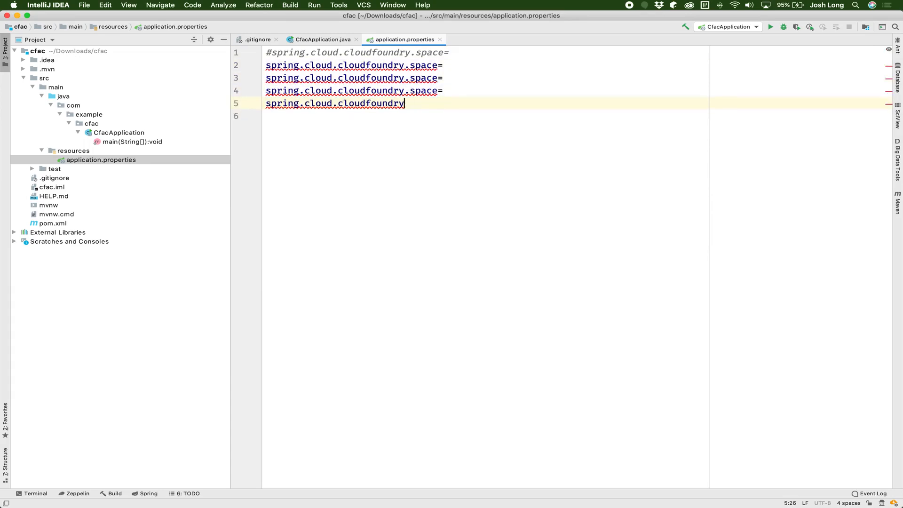
text(.url=)
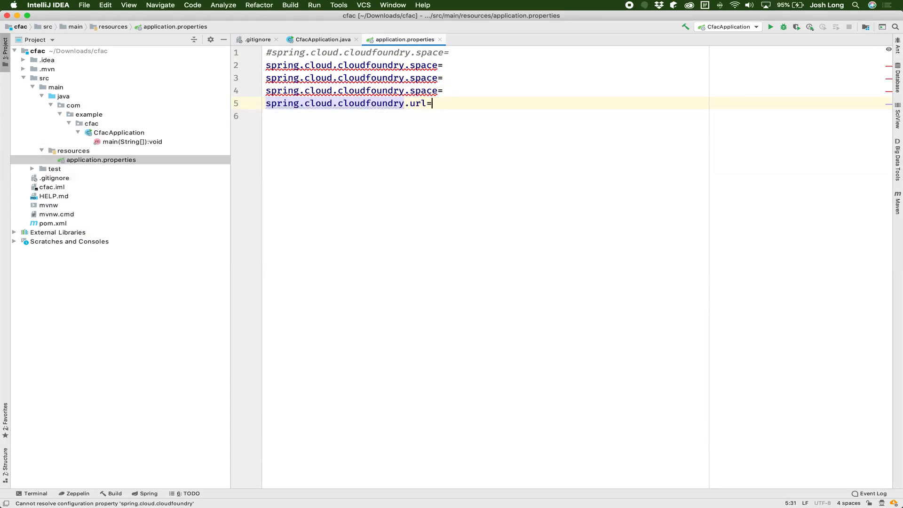
text(usernam)
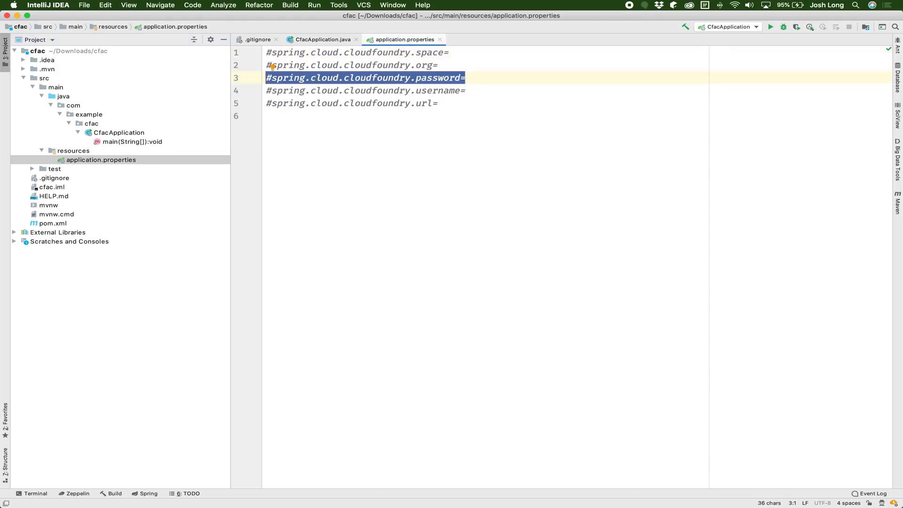
- Run cf a in Terminal to list the apps in the targeted org and space
click(321, 40)
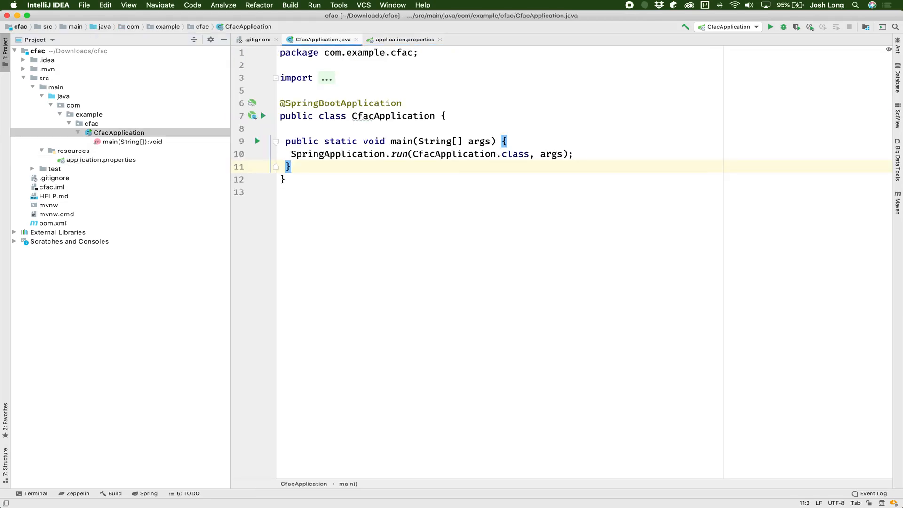
text(cl)
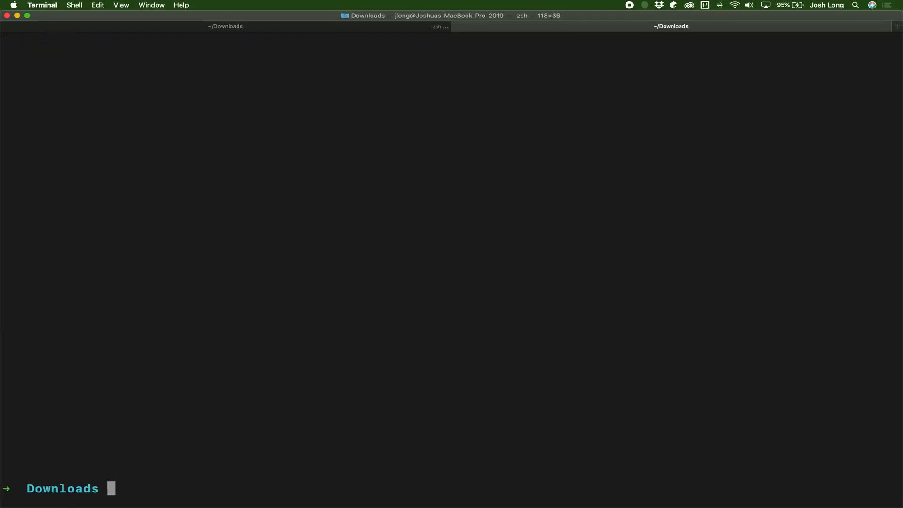
text(cf a)
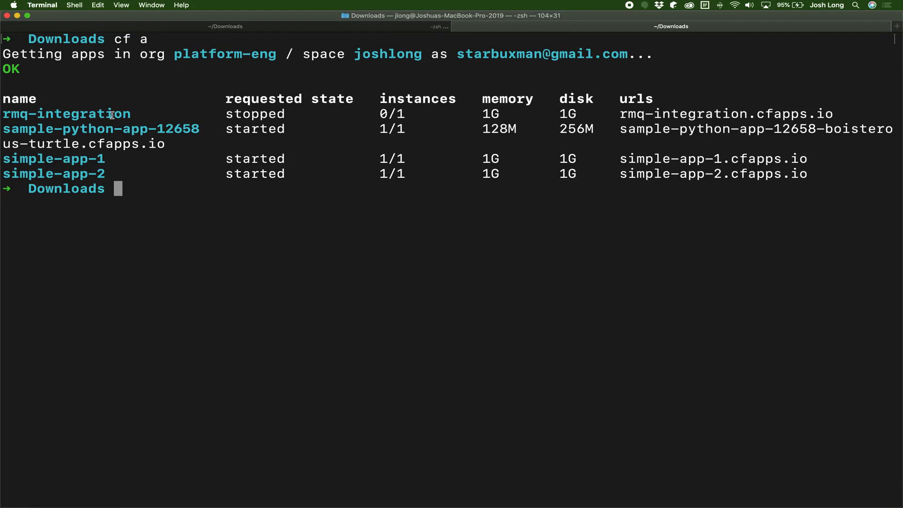
mouse_move(61, 129)
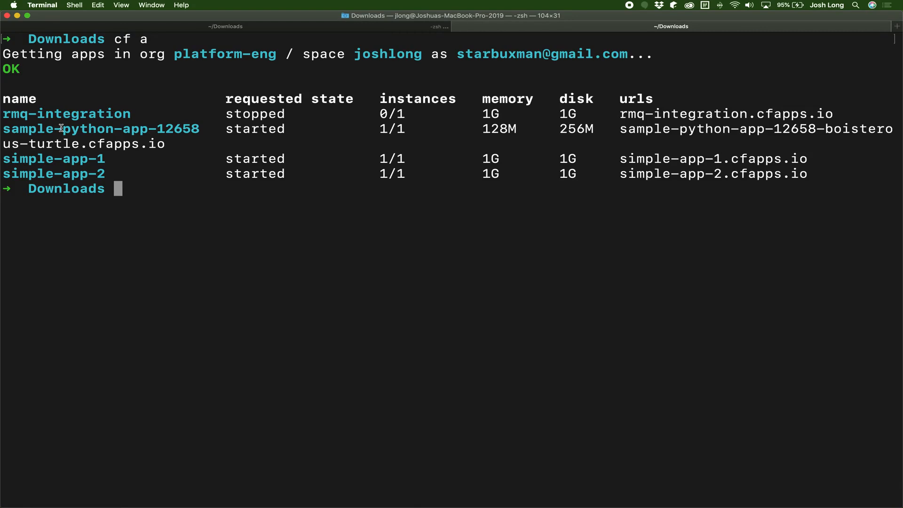
double_click(101, 128)
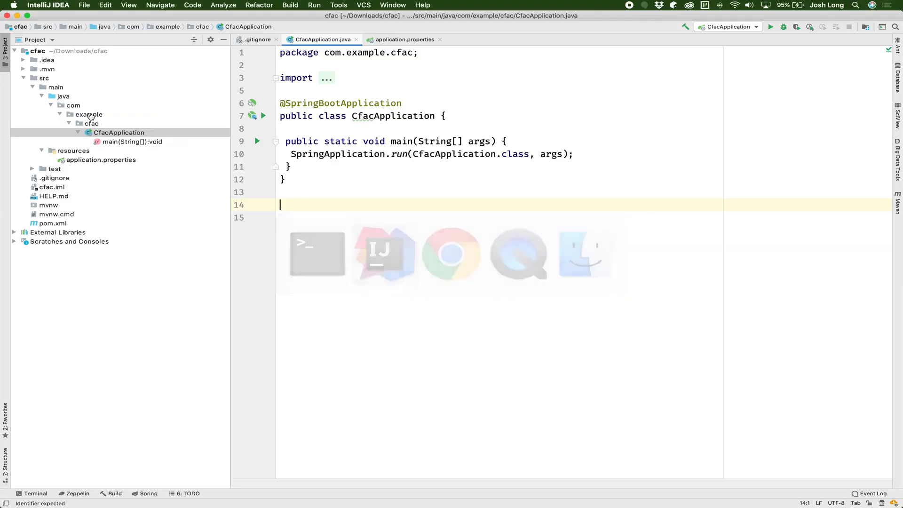
- Open the built-in Terminal tool window in the project
text(cl)
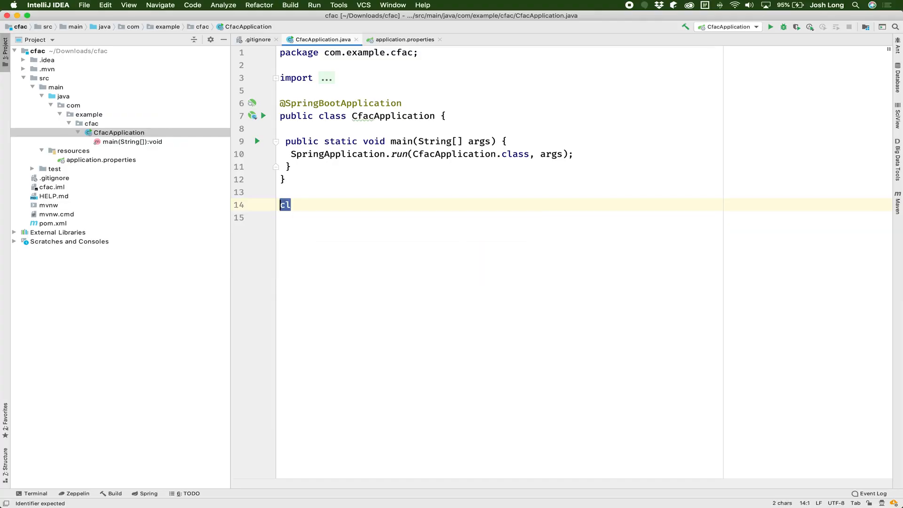
key(backspace)
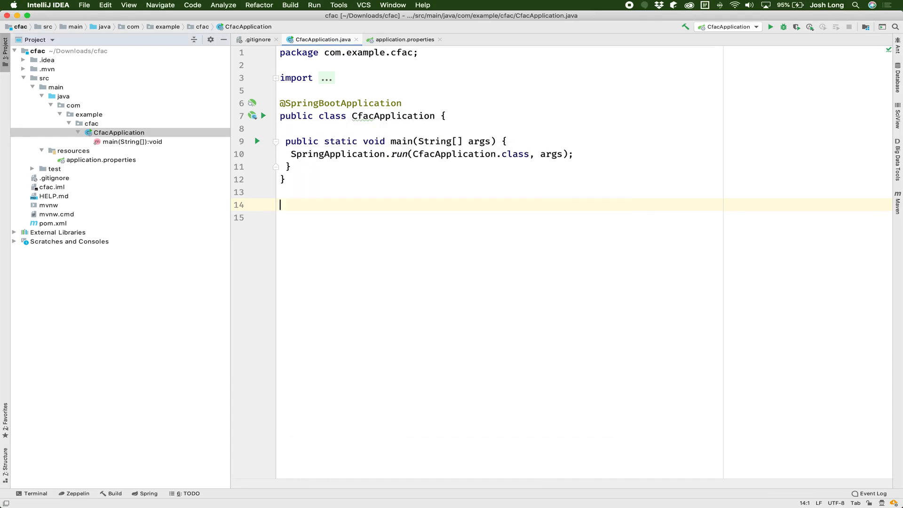
click(35, 492)
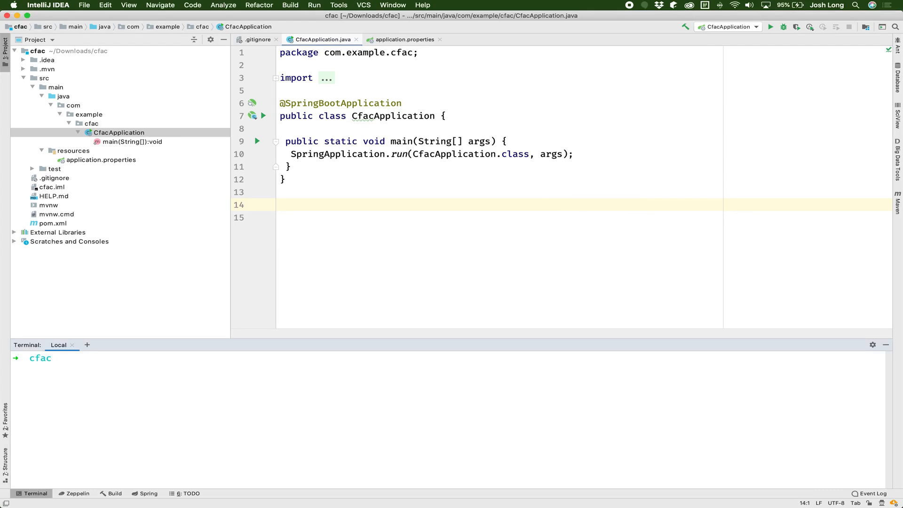
- Write an example cf push -p my.jar my-app command, then list the apps with cf a
text(cf push)
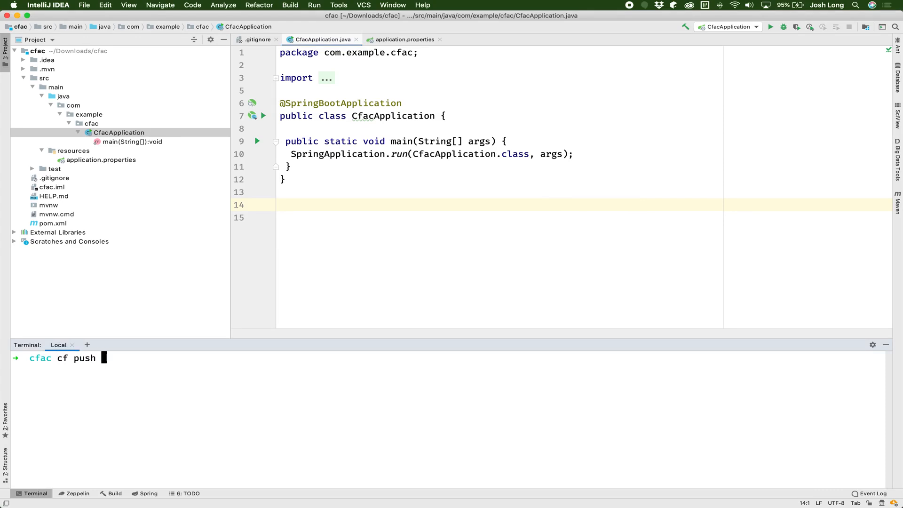
text(-p my.j)
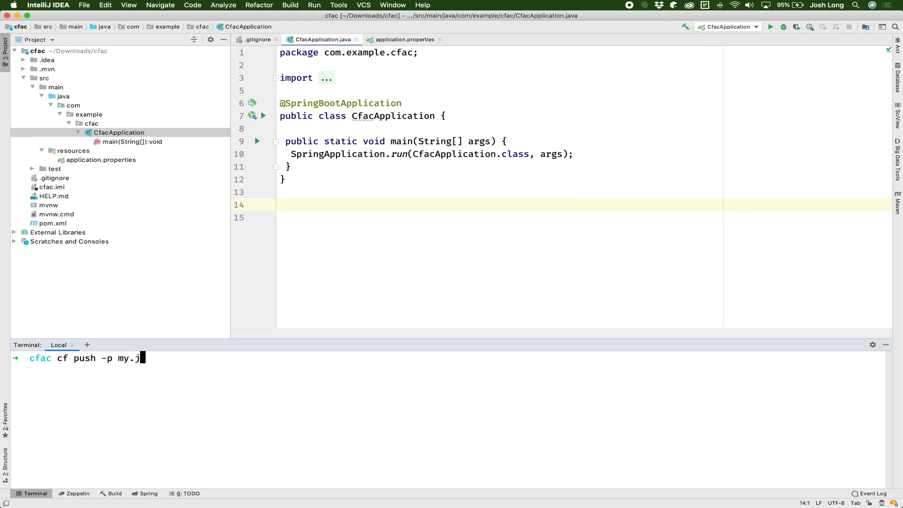
text(ar my-app)
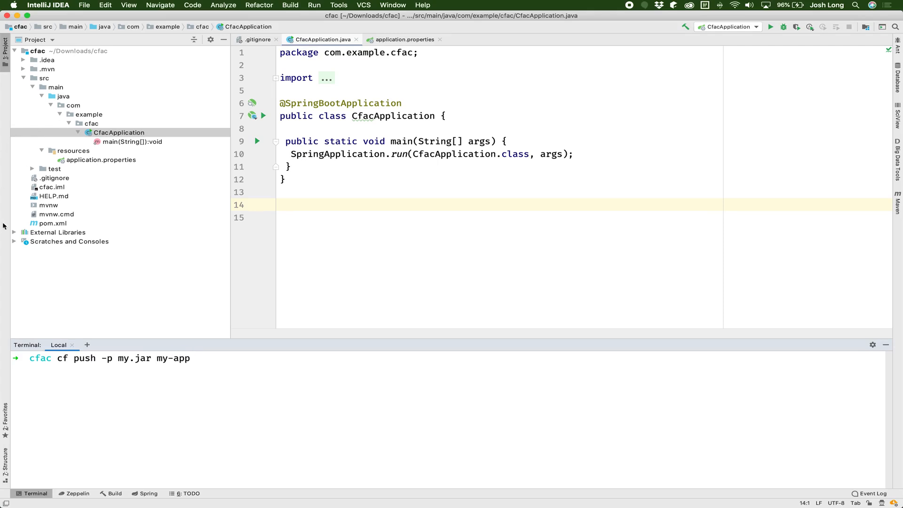
double_click(134, 359)
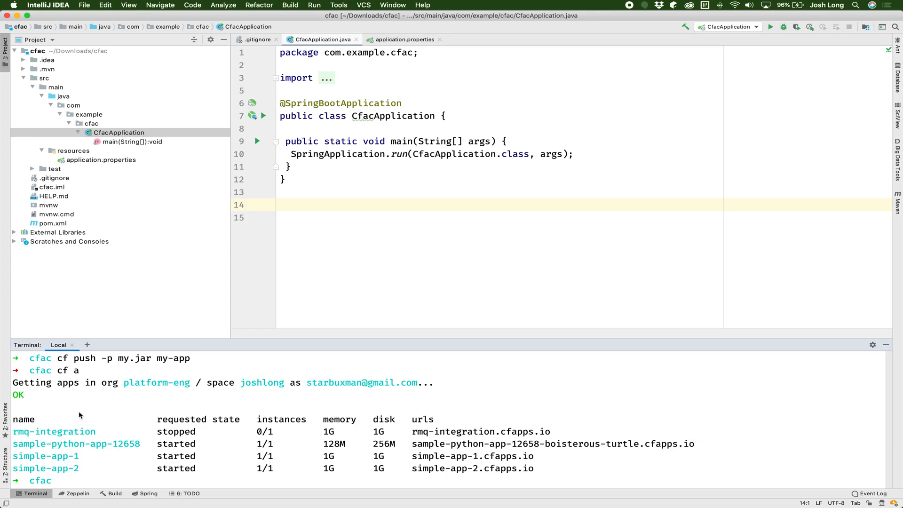
mouse_move(203, 448)
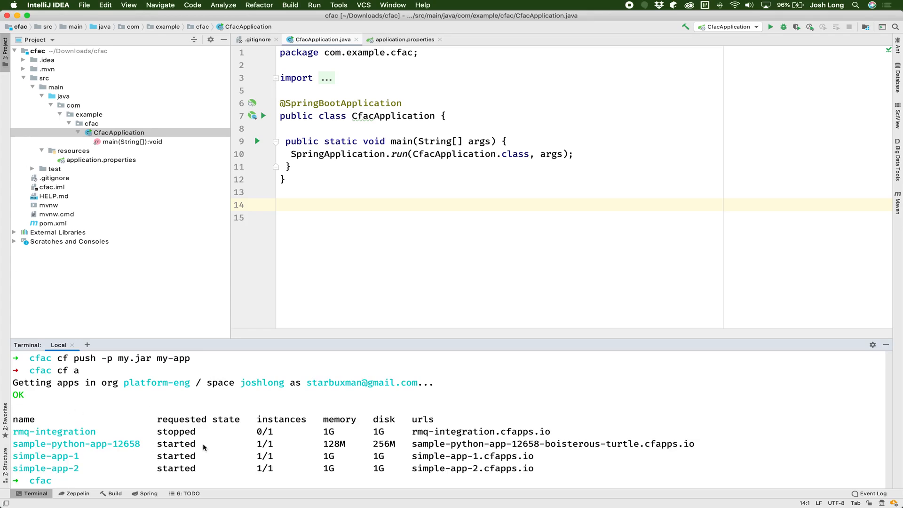
mouse_move(138, 359)
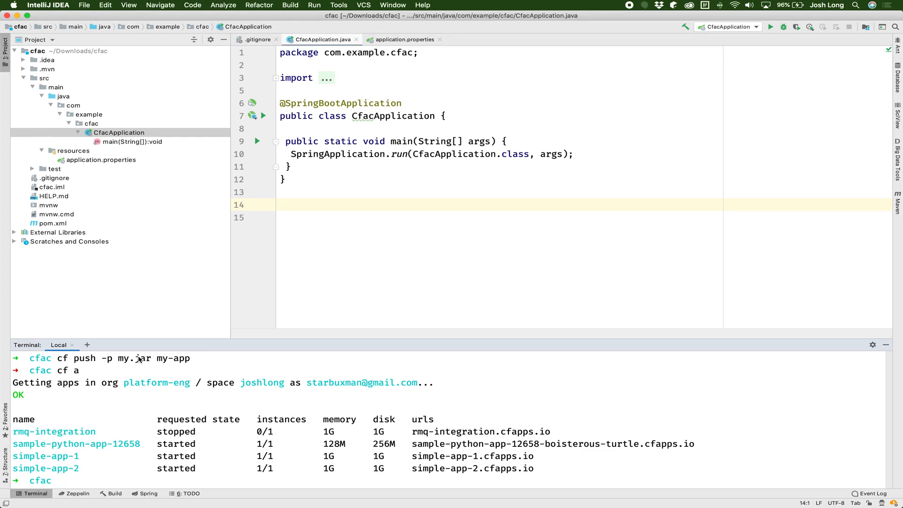
mouse_move(119, 361)
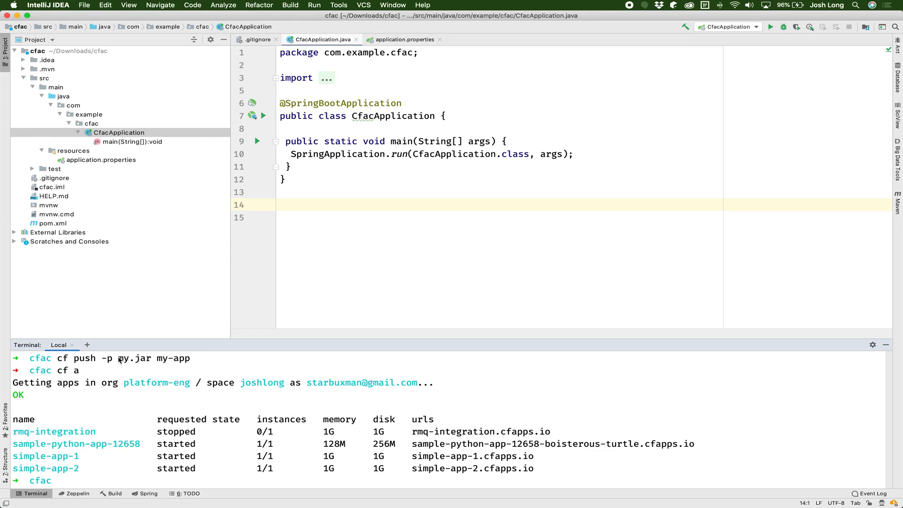
mouse_move(122, 448)
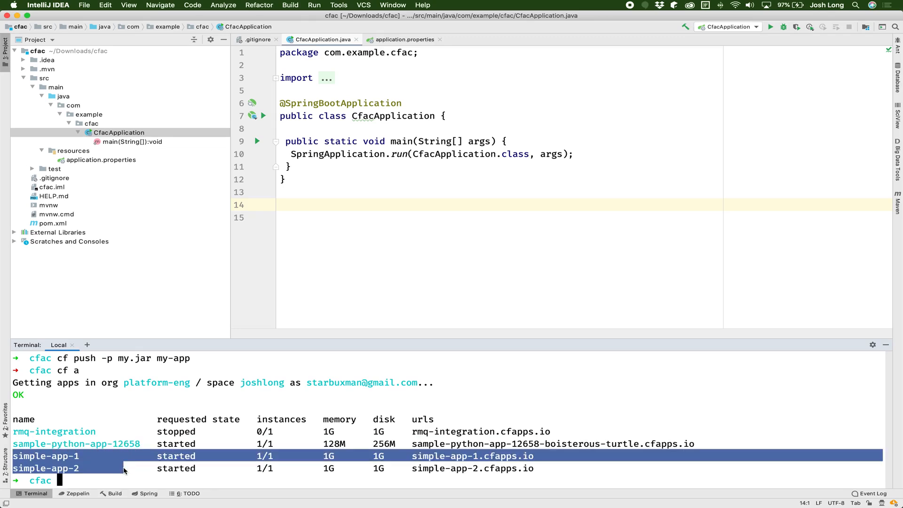
text(cl)
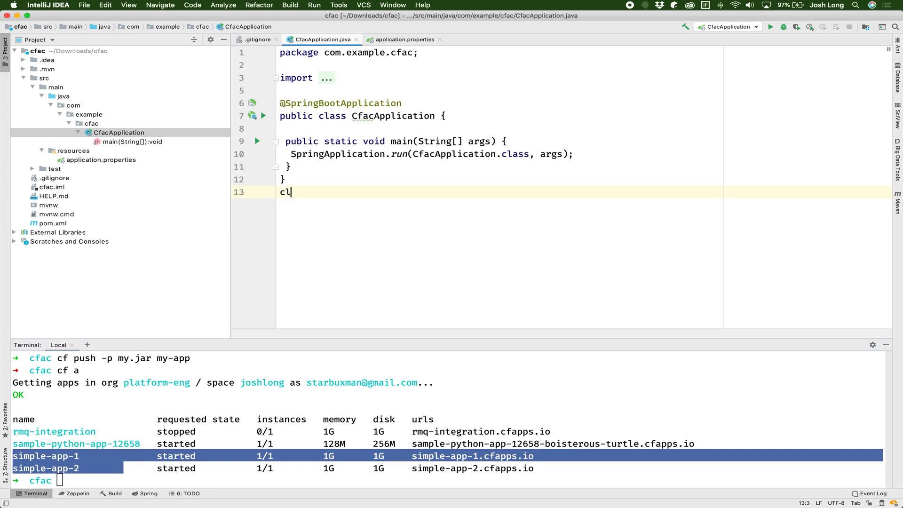
text(ass)
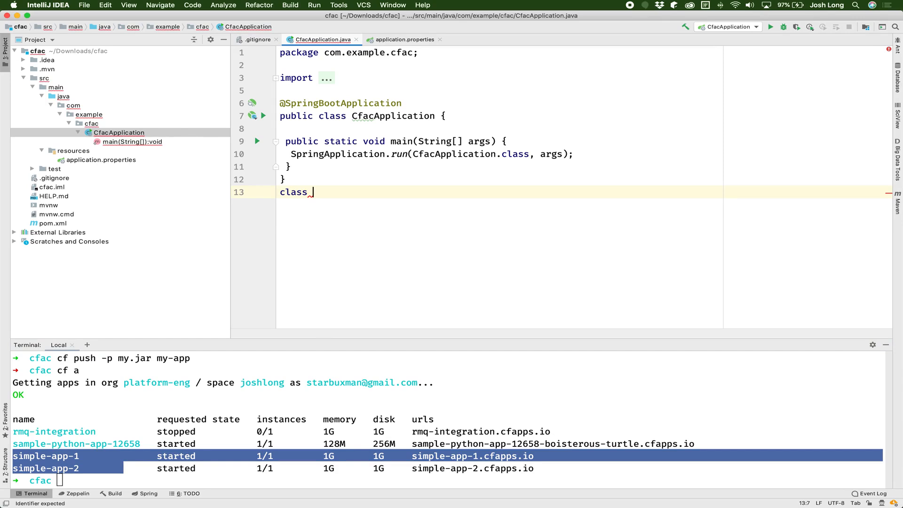
text(Restager {)
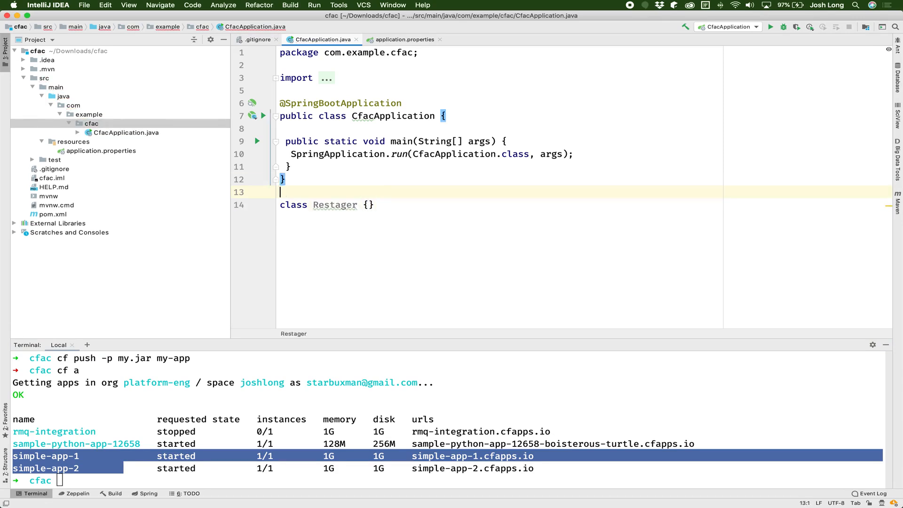
text(@Component)
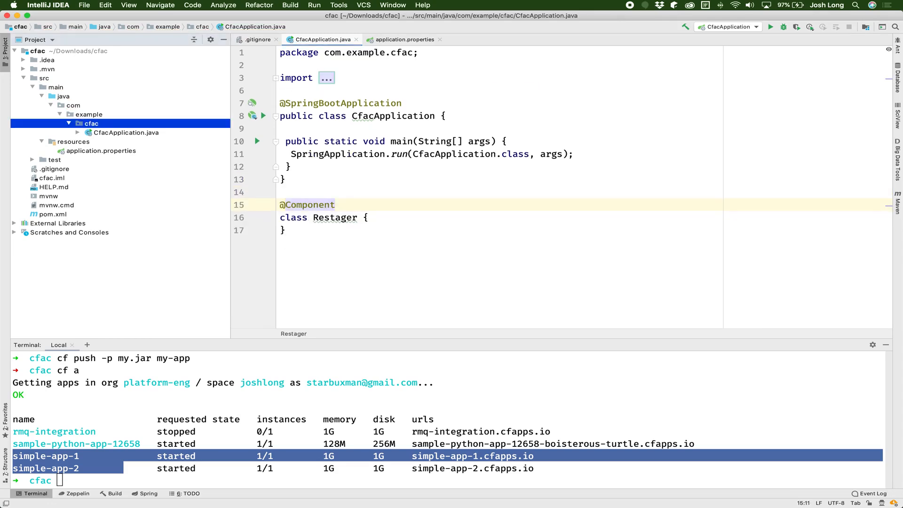
click(77, 133)
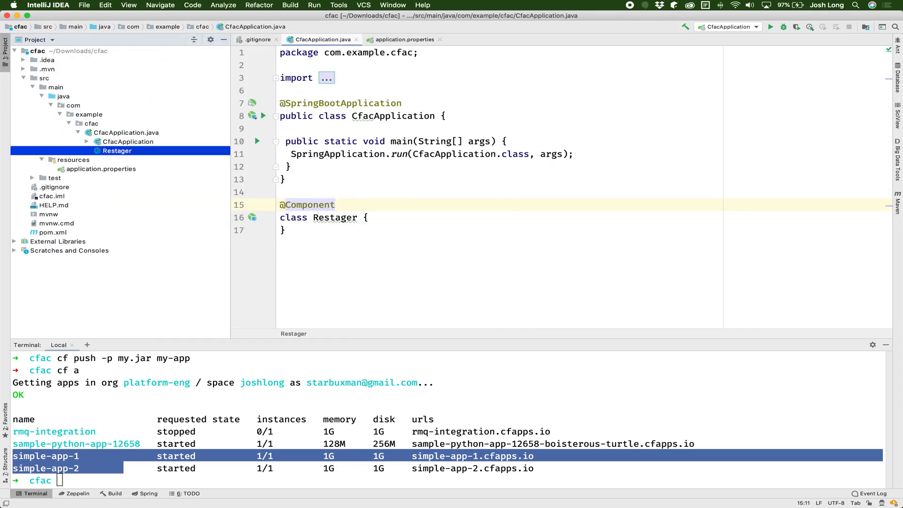
text(@Log4j2)
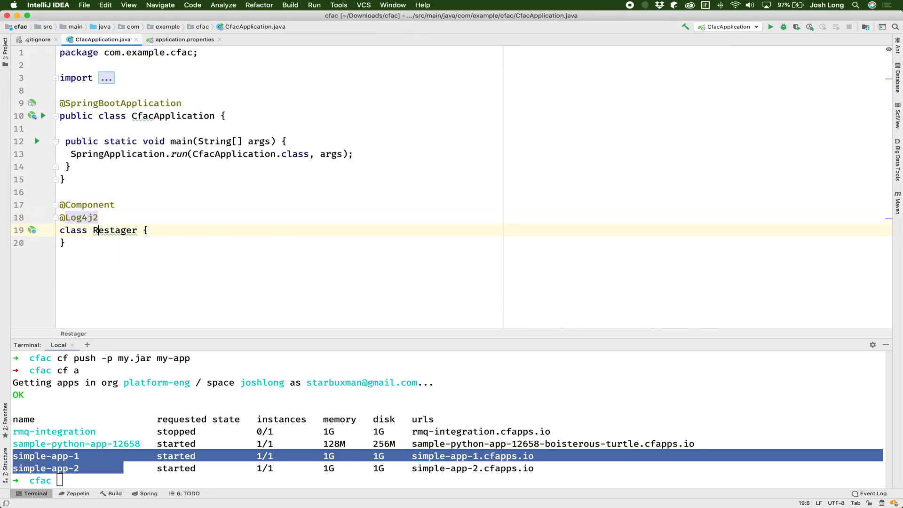
- Add a Restager constructor taking CloudFoundryOperations ops and CloudFoundryClient client
text(Restager (C)
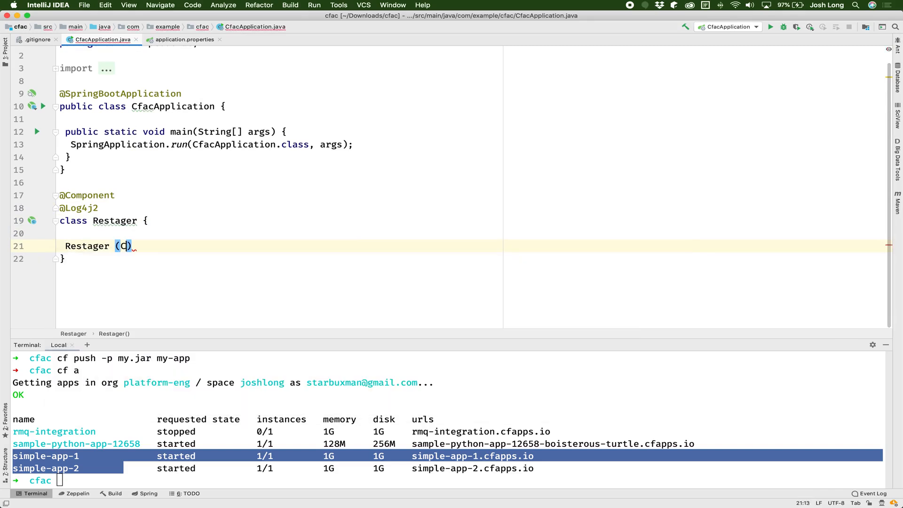
text(CloudFoundryOperations o)
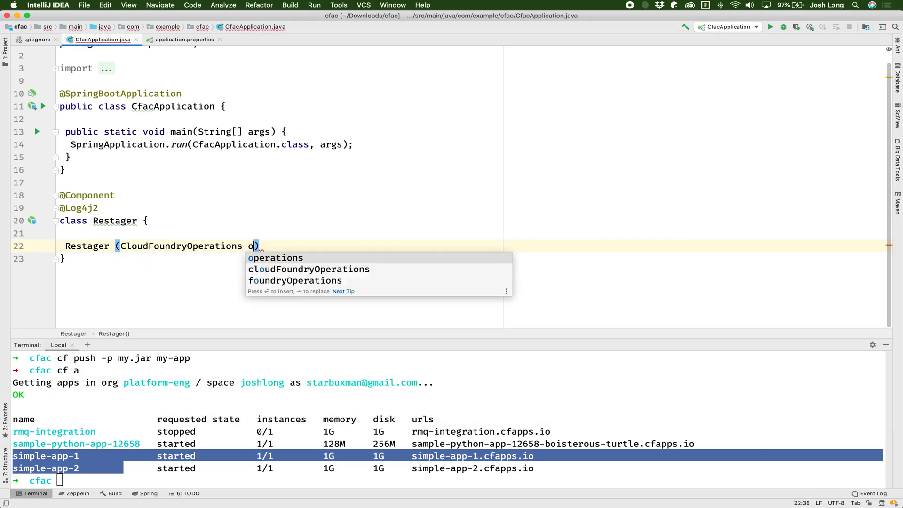
text(ps, CloudFoundryClient client)
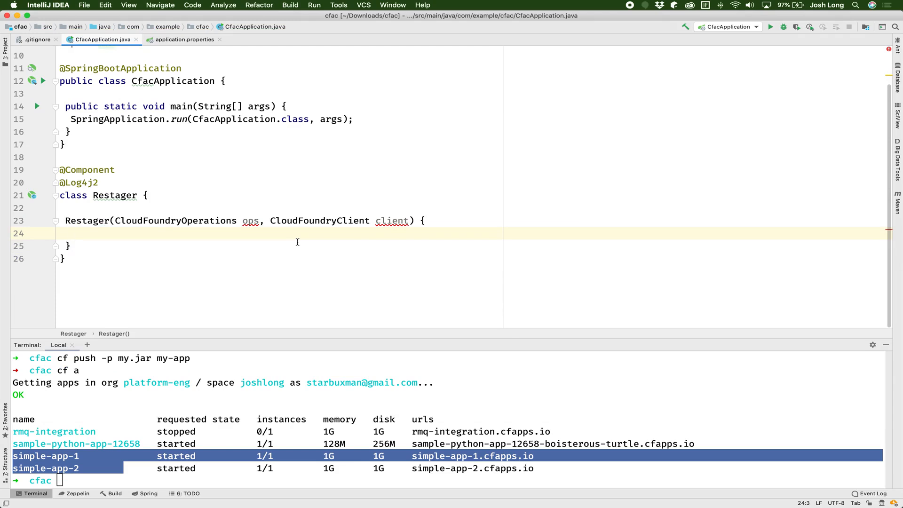
- Chain ops.applications().list().filter(as -> as.getRunningInstances() > 0) and start a second filter lambda
text(ops)
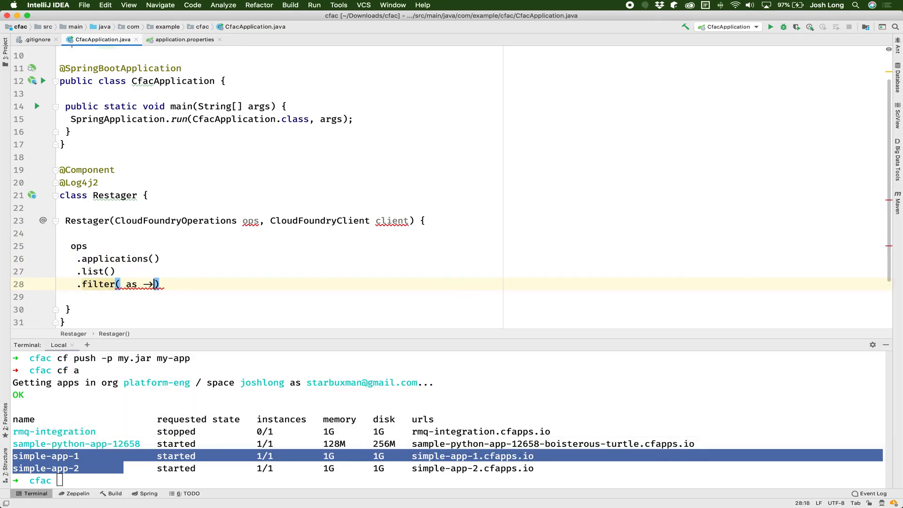
text(as.getRunningInstances() > 0))
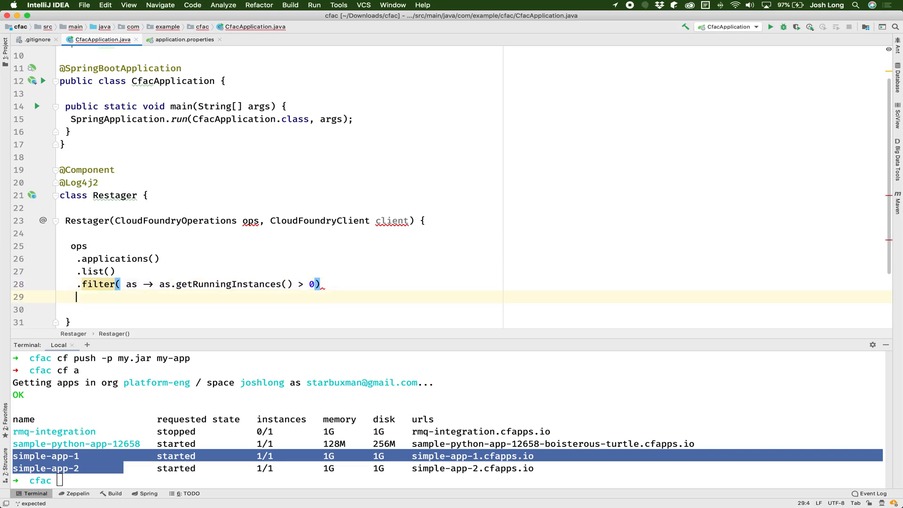
text(.)
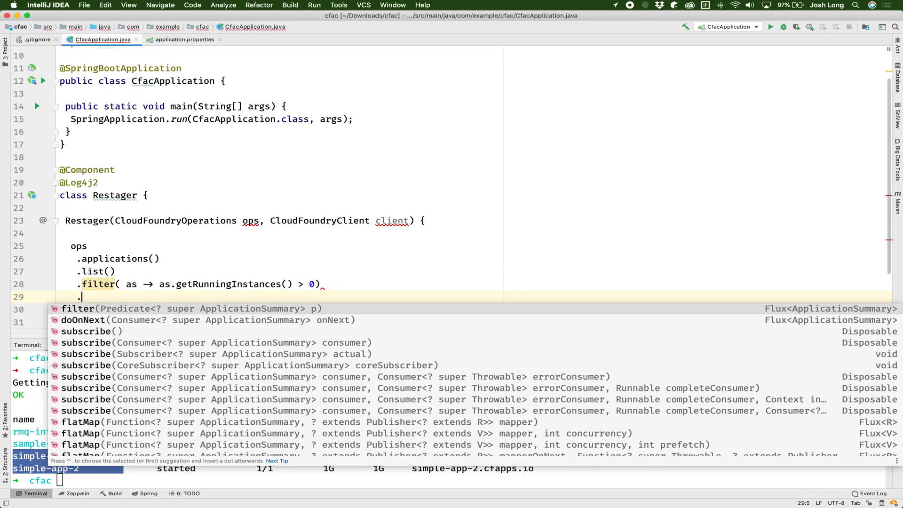
click(96, 309)
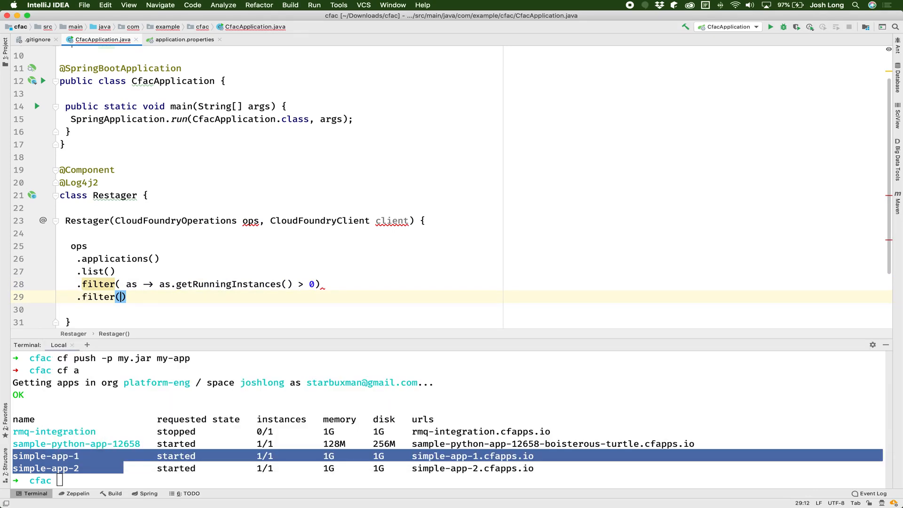
text(as -)
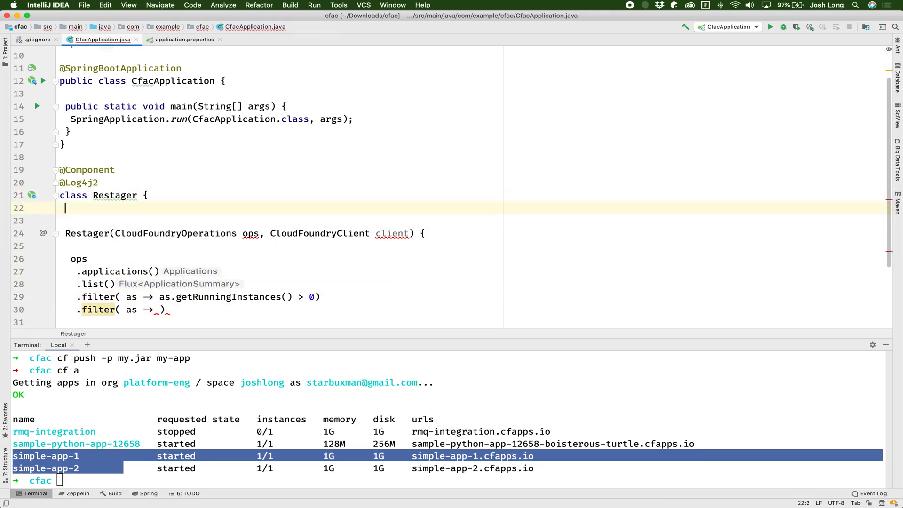
- Write isValidBuildpack(String one, String two) returning the hasText ternary with equalsIgnoreCase
text(private boolean)
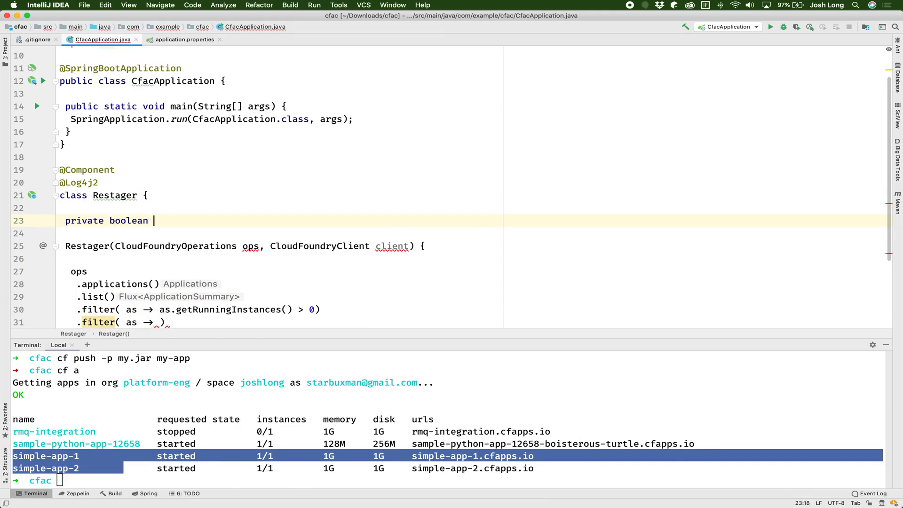
text(isValidBuildpack (String one, String two) {)
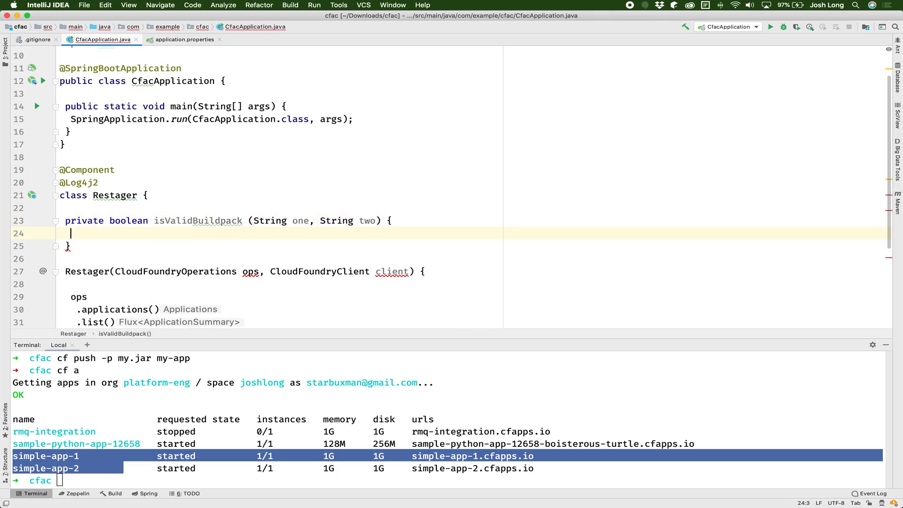
text(return StringUtils.hasText( one)
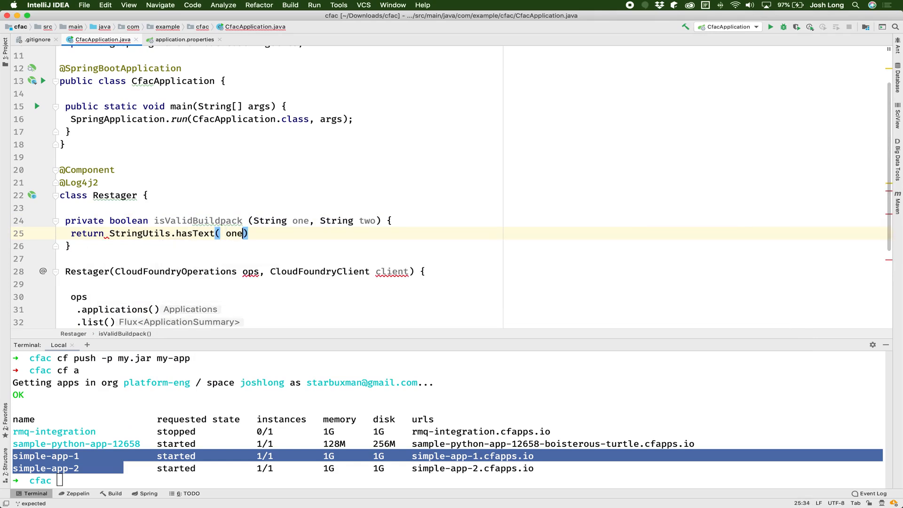
text(?_one)
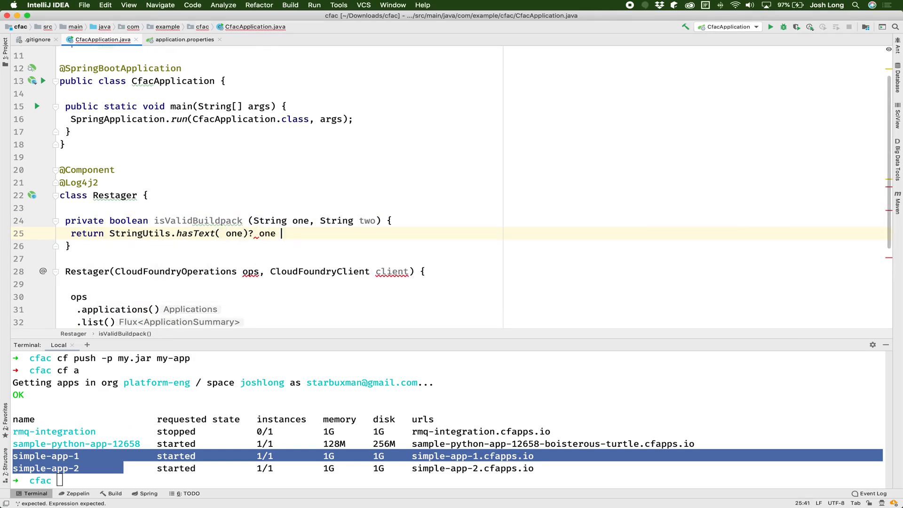
text(: StringUtils.hasText()
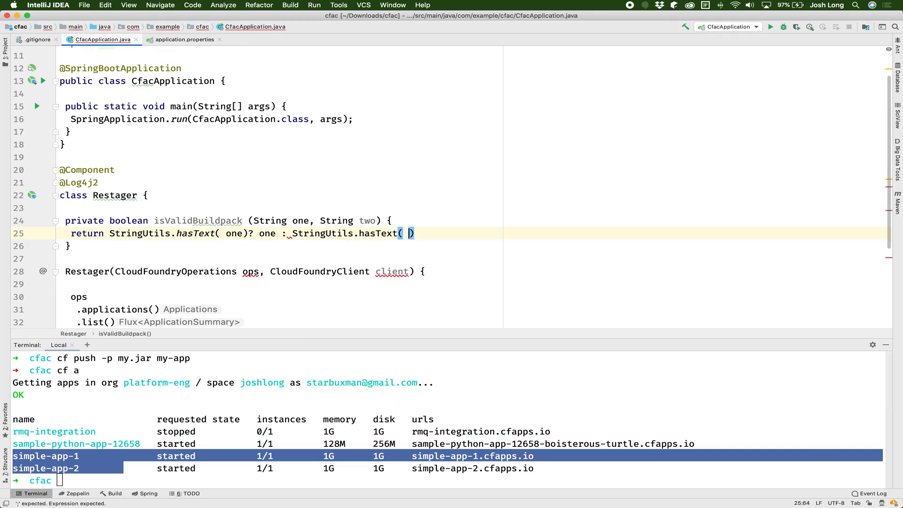
text(two) ?)
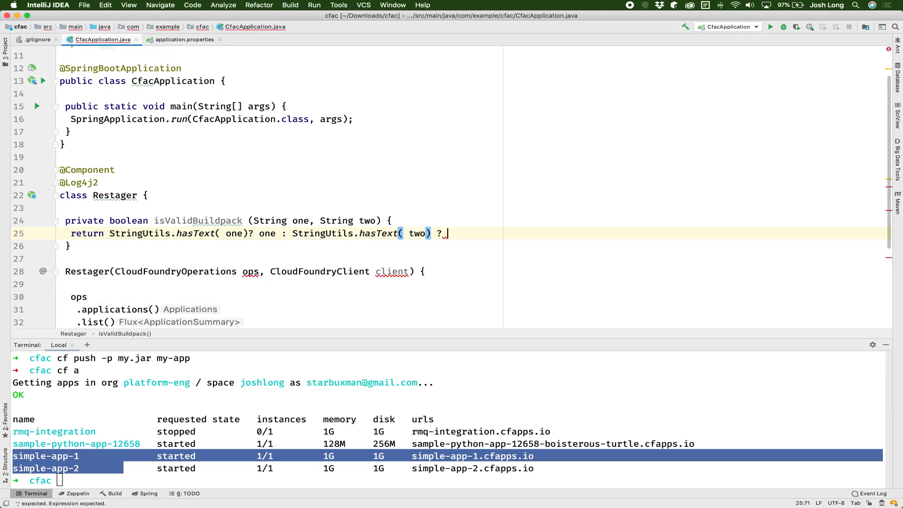
text(two :"" );)
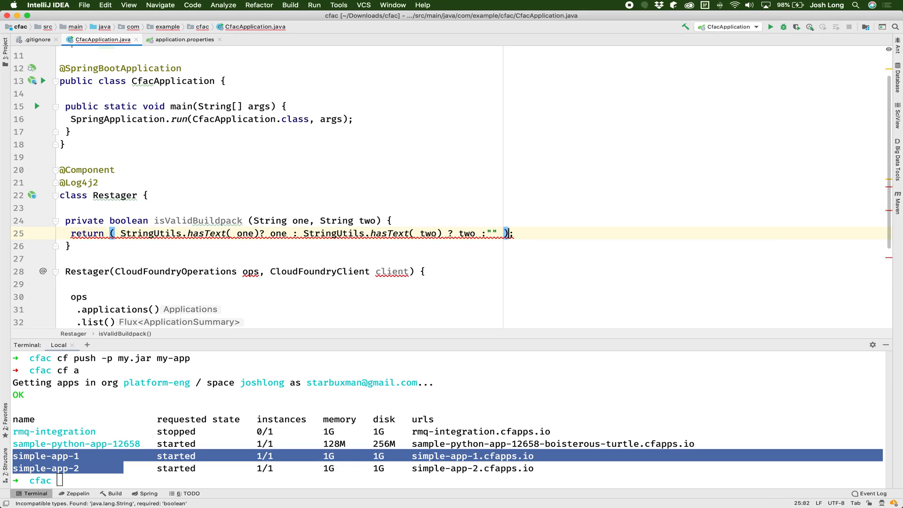
text(.equalsIgnoreCase())
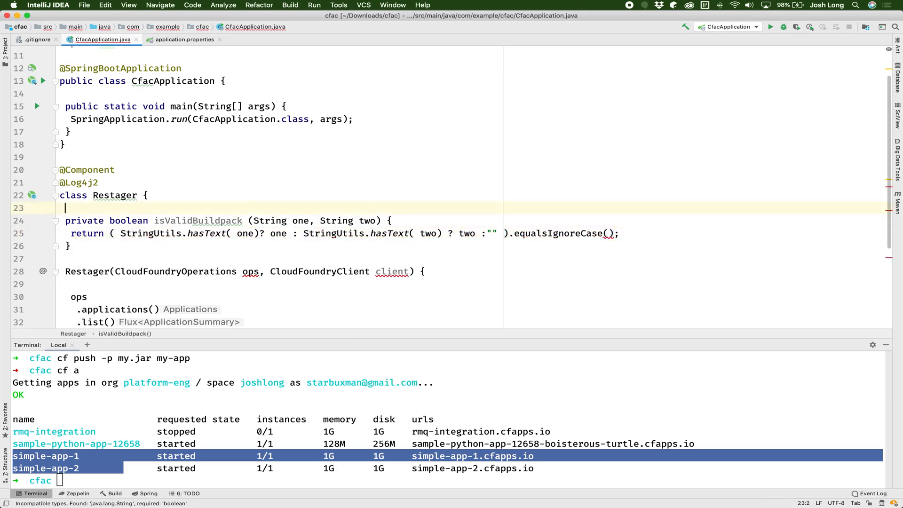
- Add a private final String buildpack = "python" field and compare against this.buildpack
text(private final String buildpack = "p)
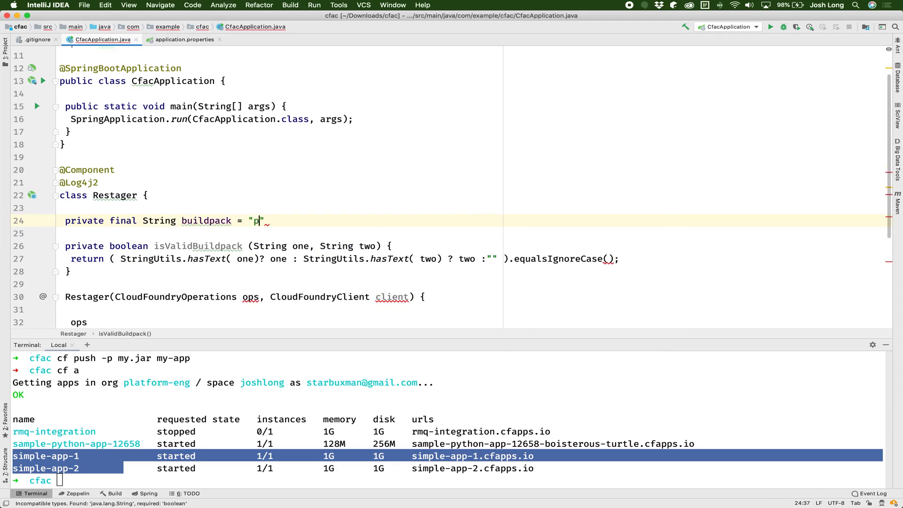
text(ython)
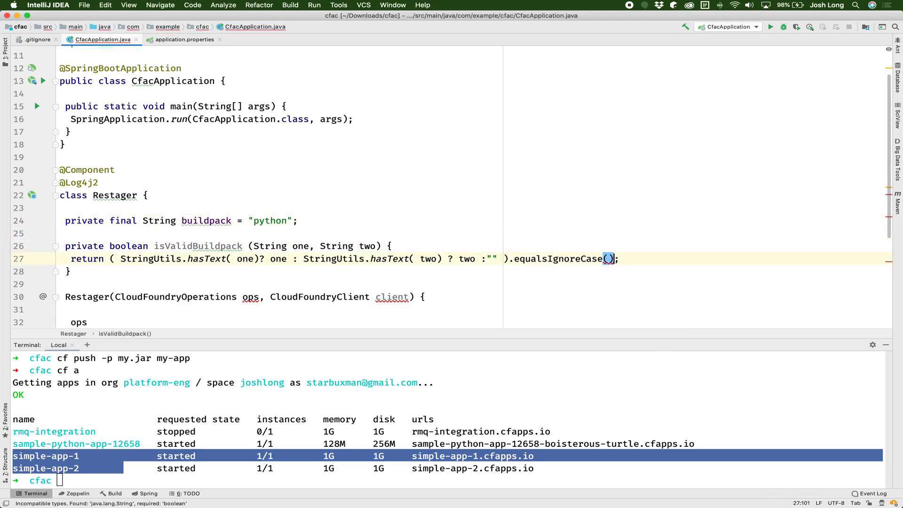
text(this.buildpack)
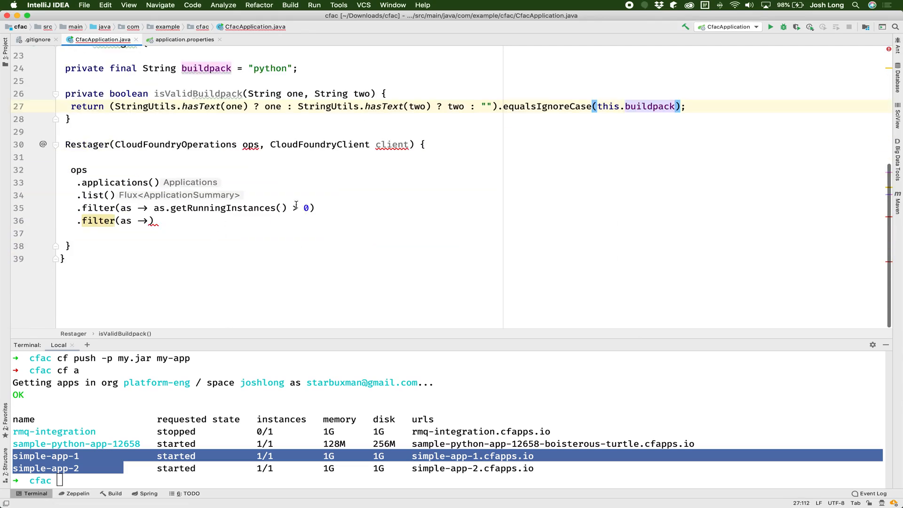
- Fill the second filter with isValidBuildpack(as.getBuildpack(), as.getDetectedBuildpack())
text(as.get)
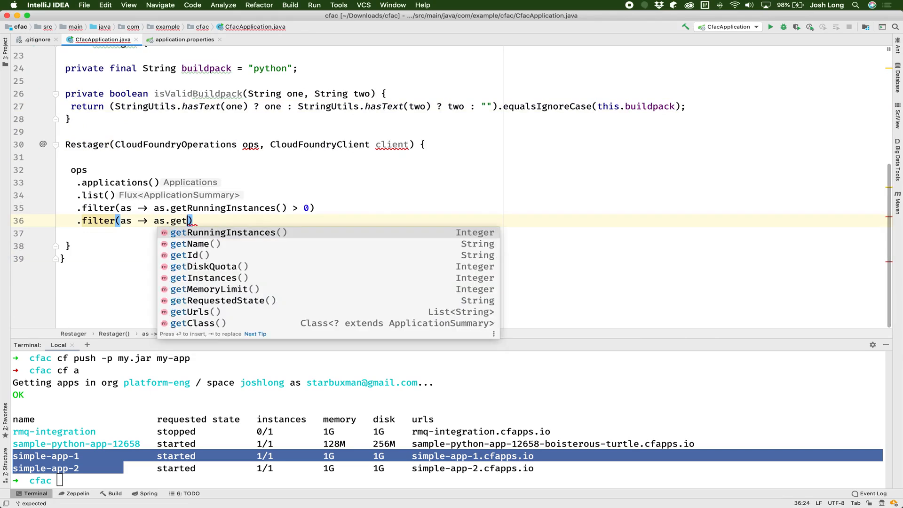
text(isValidBuildpack()
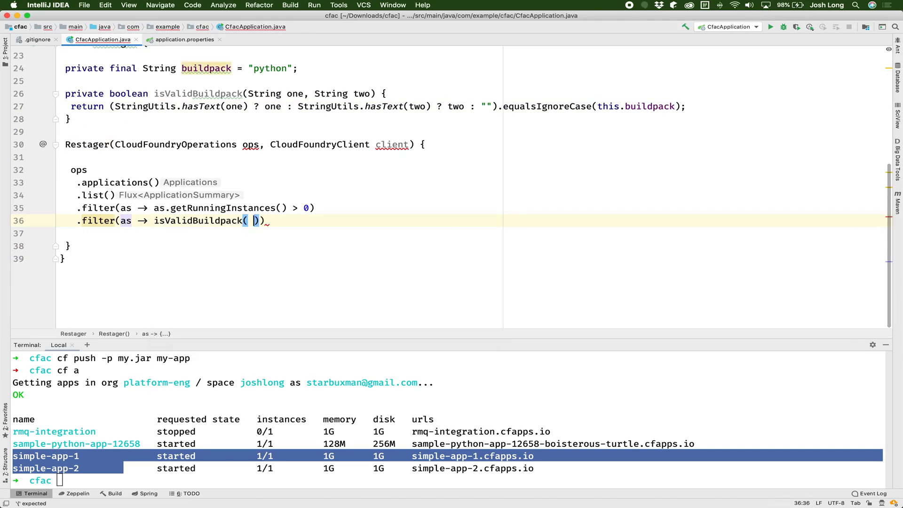
text(as.)
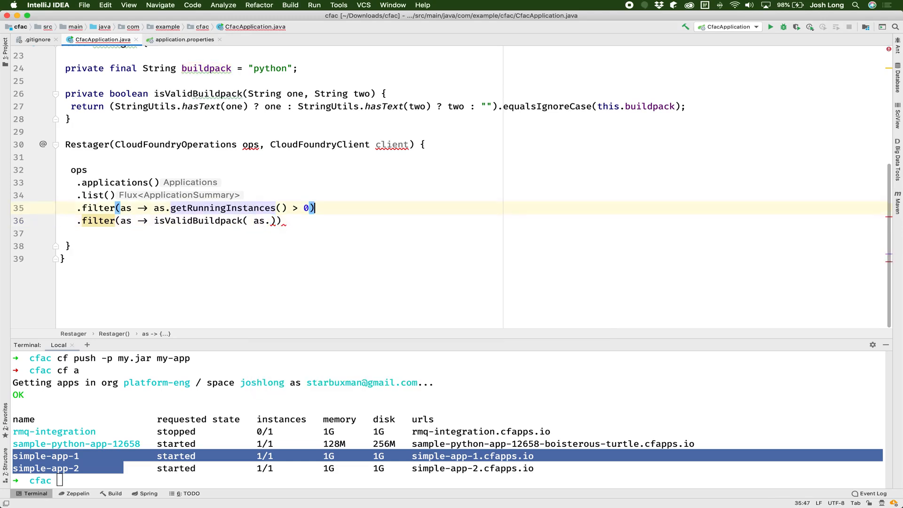
- Insert a flatMap fetching each app's v2 summary via SummaryApplicationRequest with applicationId(as.getId())
text(.m)
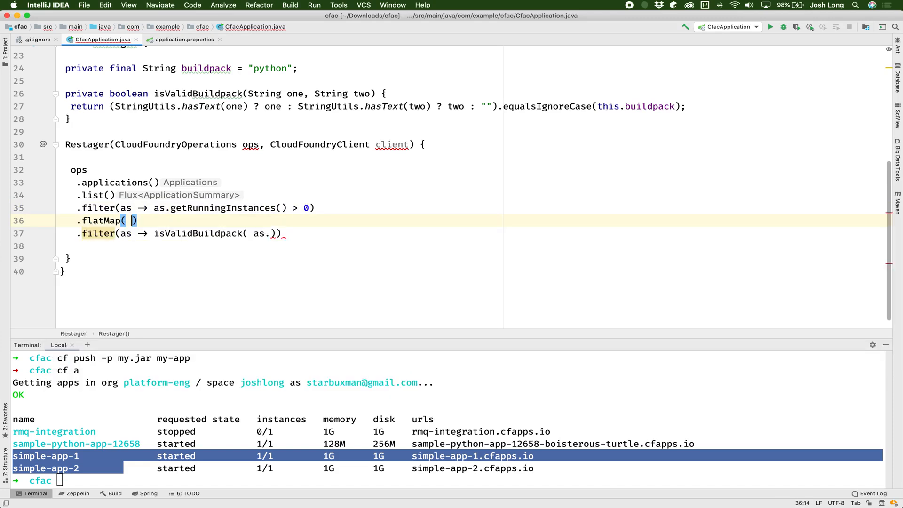
text(as ->)
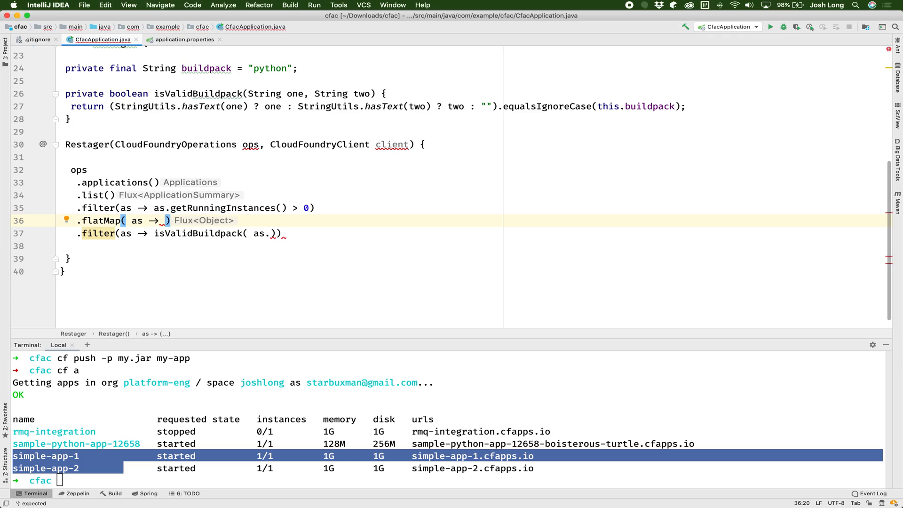
text(client.applicationsV2()
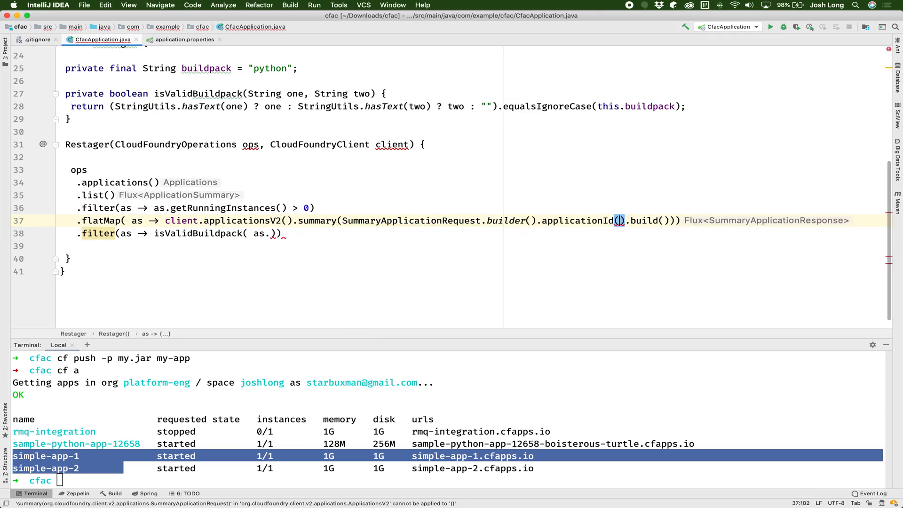
text(as.getId())
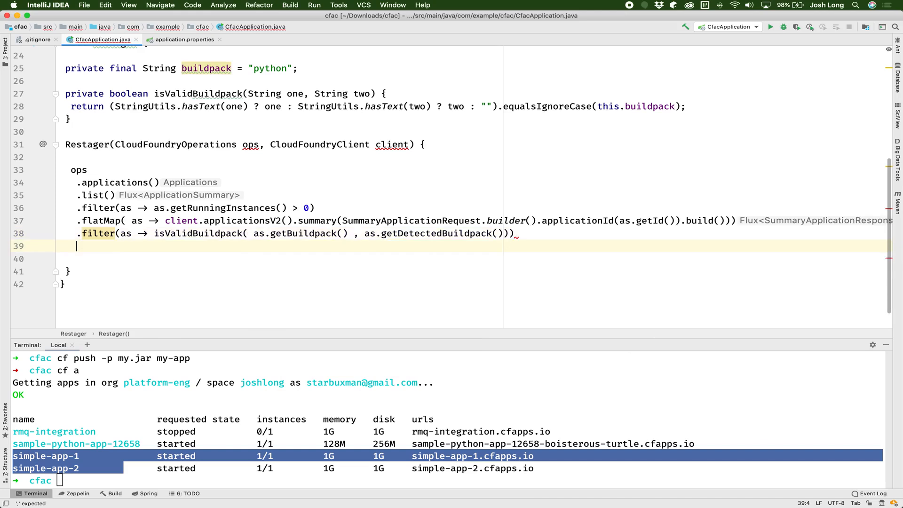
- Add a flatMap that stops each matching app via ops.applications().stop and end the pipeline with .subscribe()
text(.flatMap()
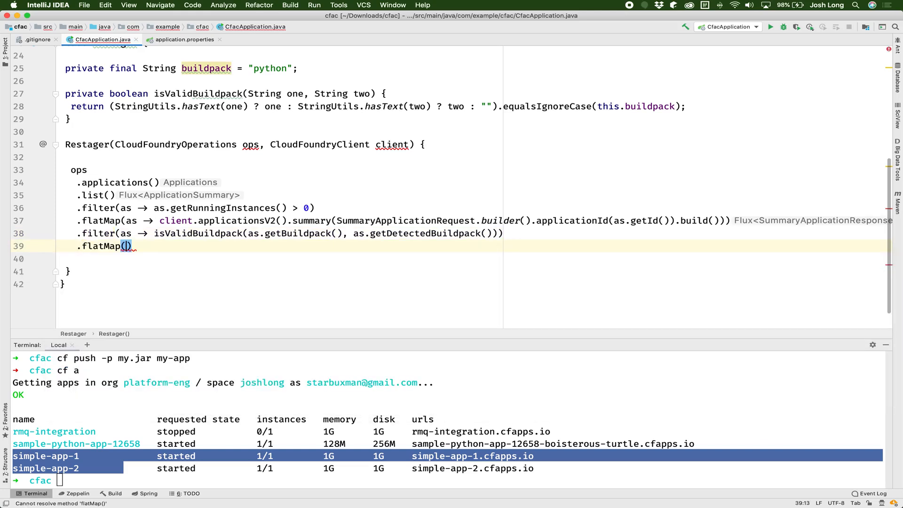
text(as ->)
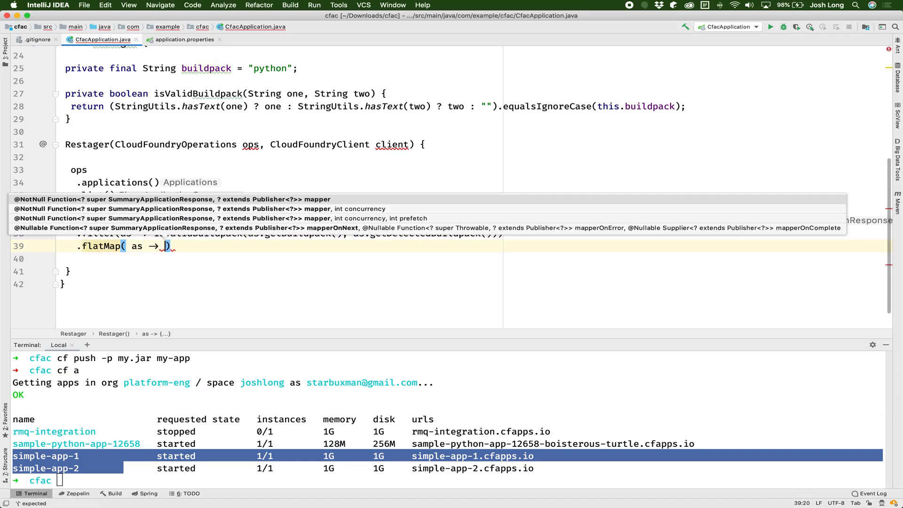
text(c)
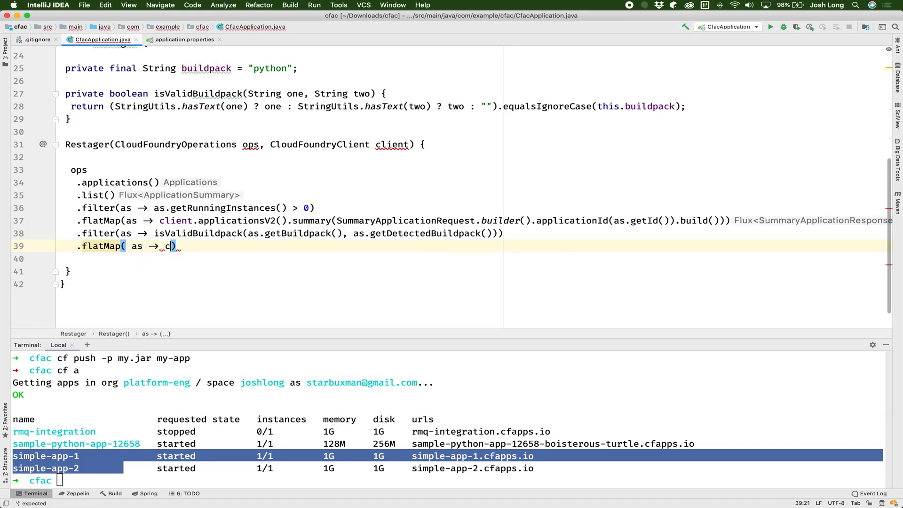
text(lient.applicationsV2().))
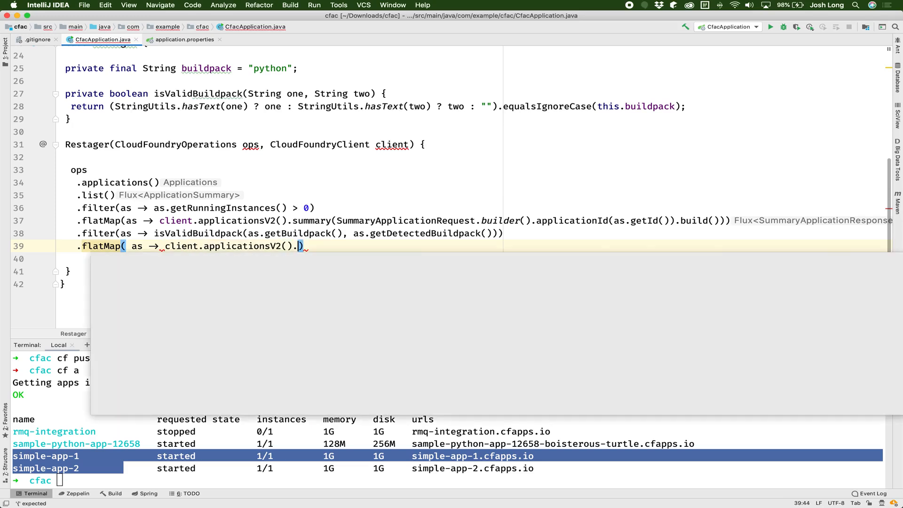
text(res)
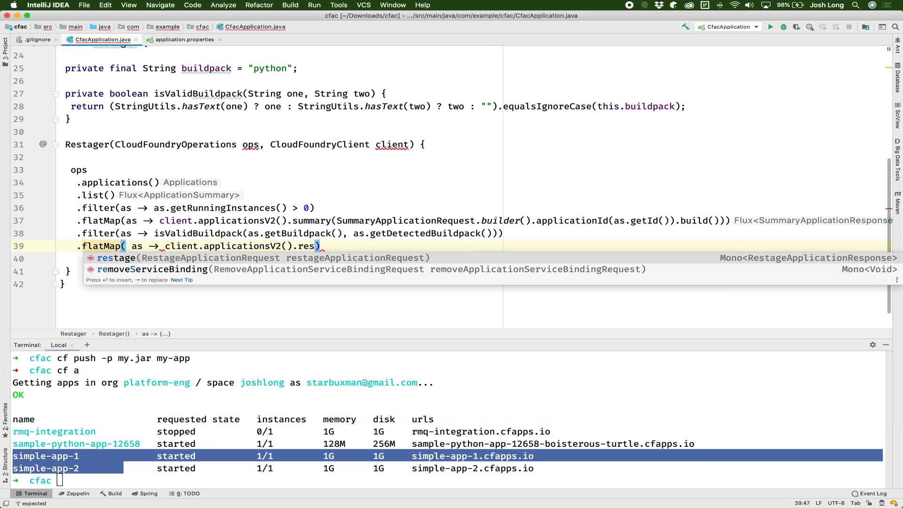
text(t)
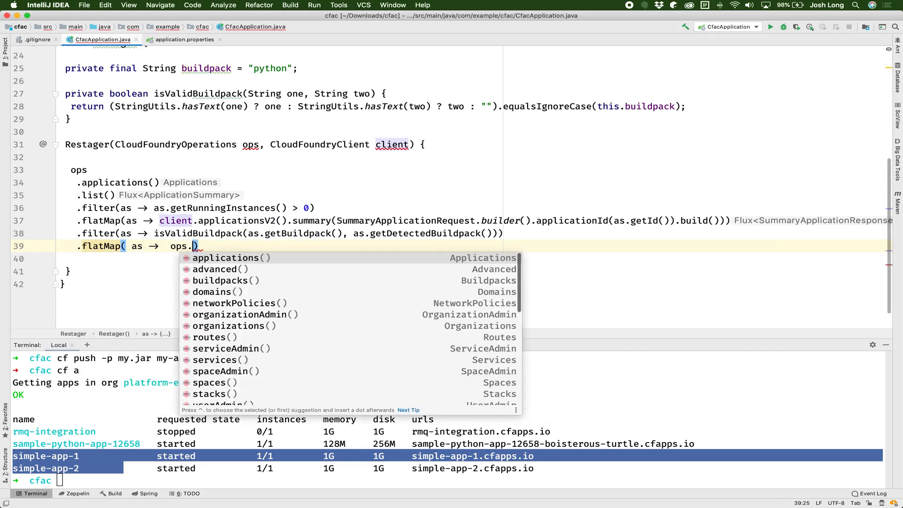
text(applications().r))
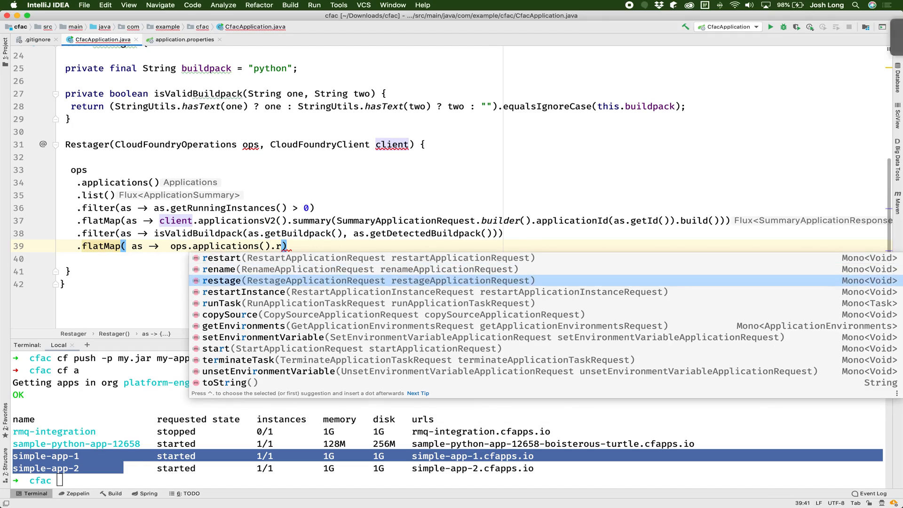
text(su)
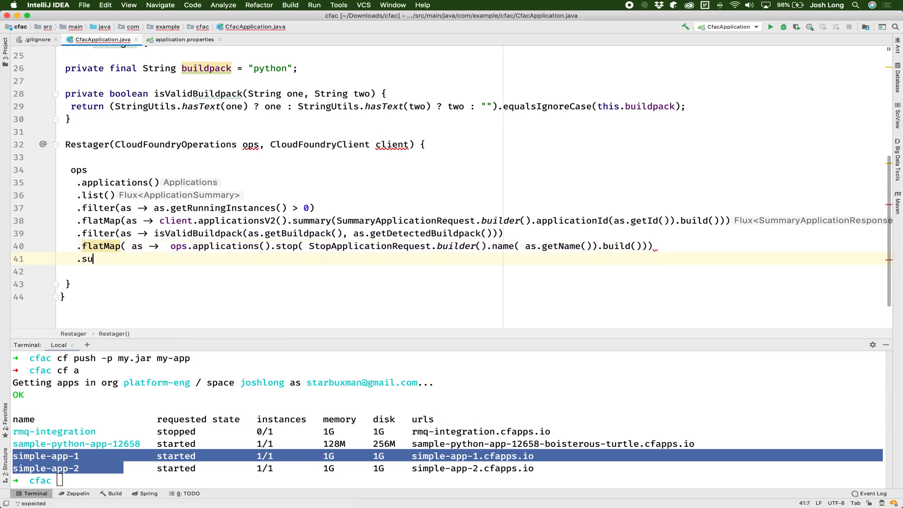
text(bscribe();)
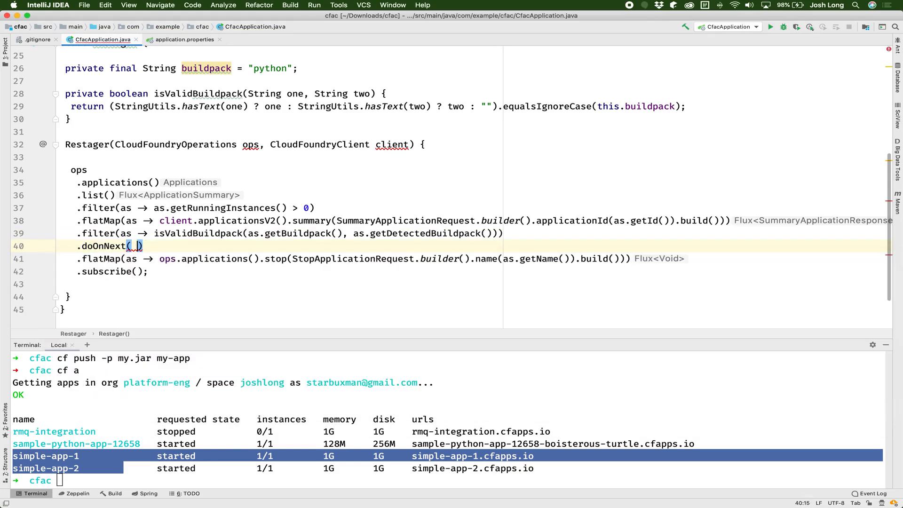
- Add a doOnNext logging "stopping " + as.getName() for each app before it is stopped
text(as -> log.ind)
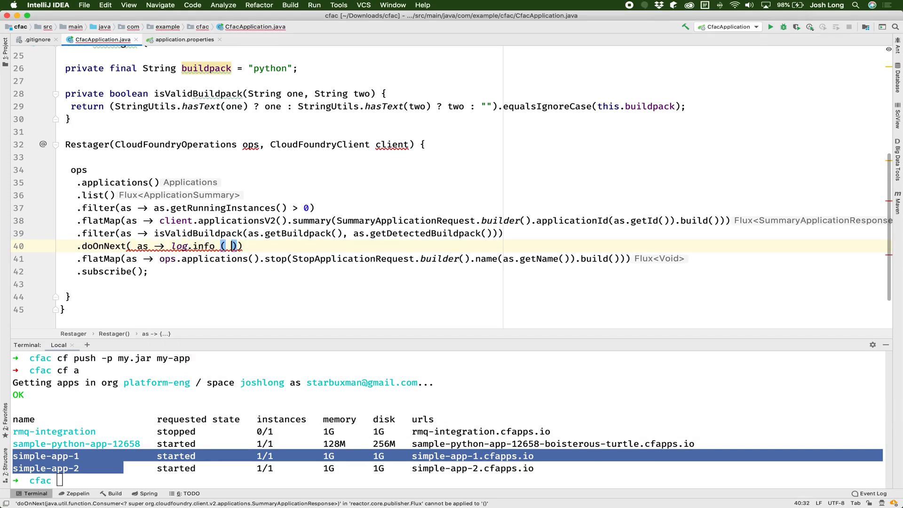
text(stopping ")
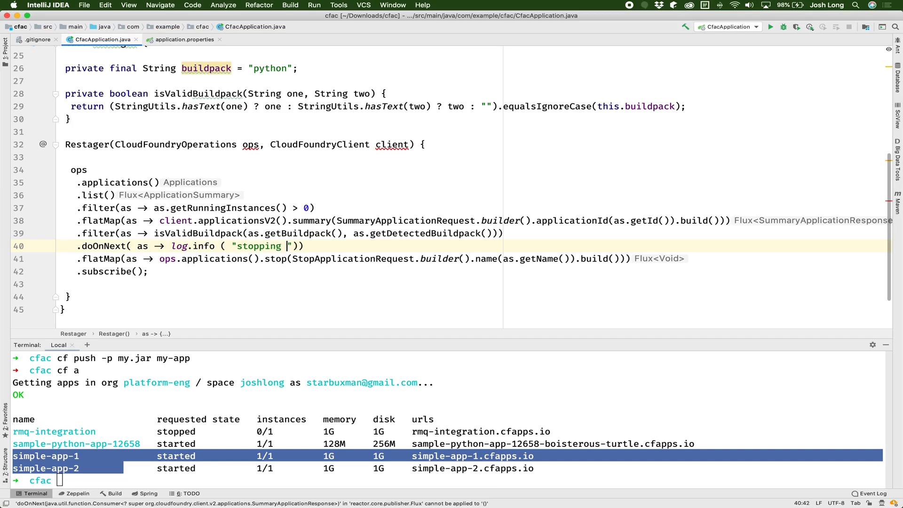
text(+ as.getName() + '.)
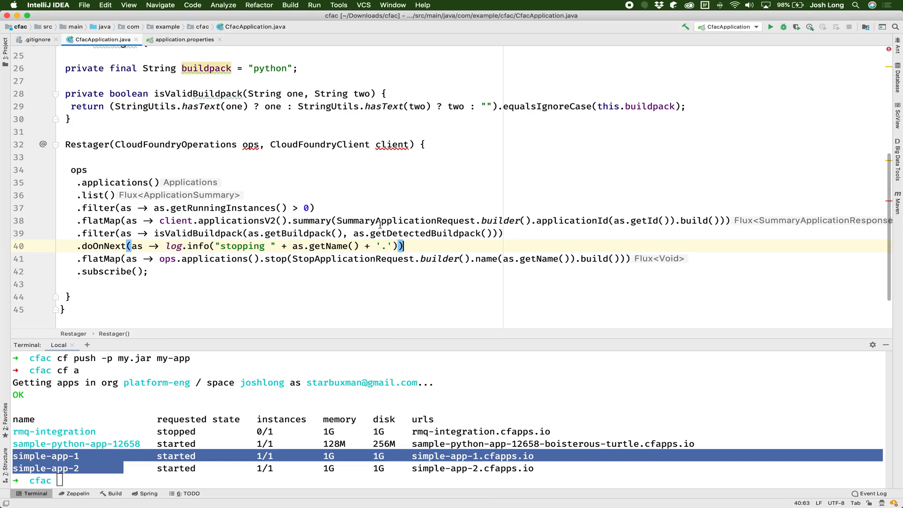
mouse_move(380, 225)
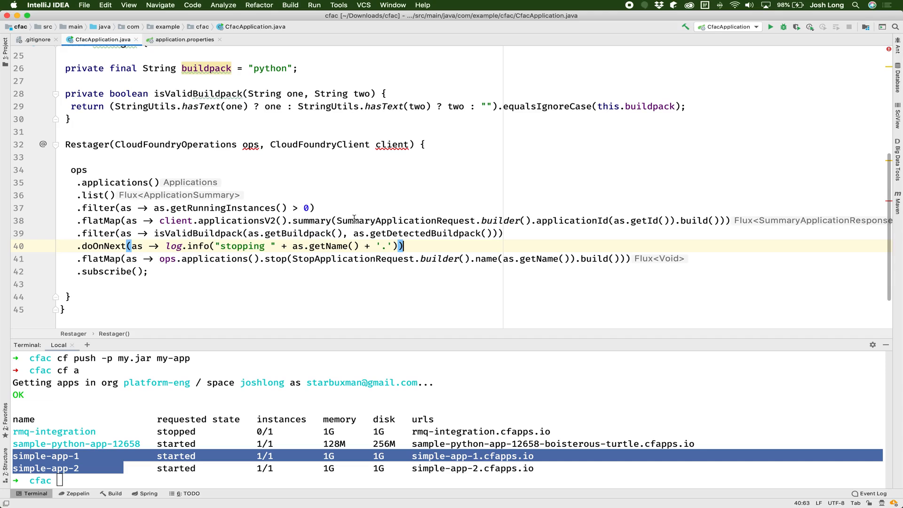
mouse_move(328, 226)
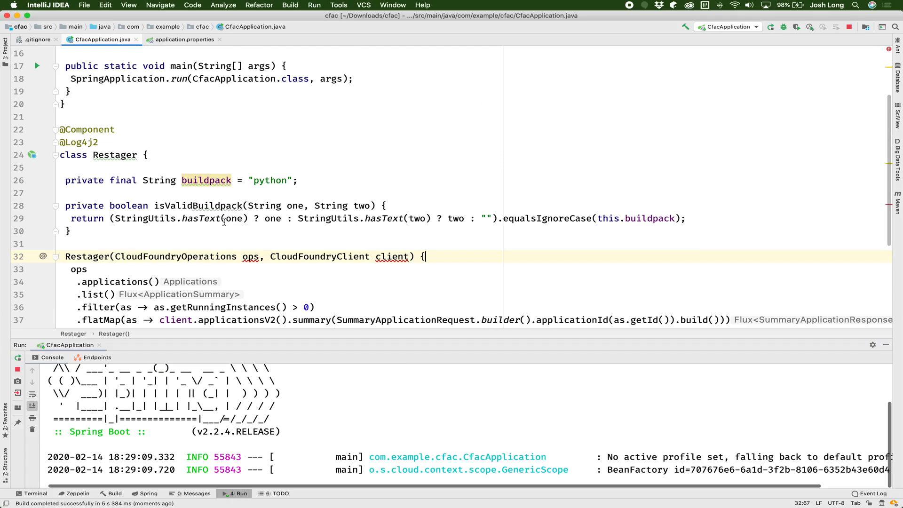
scroll(down, 3)
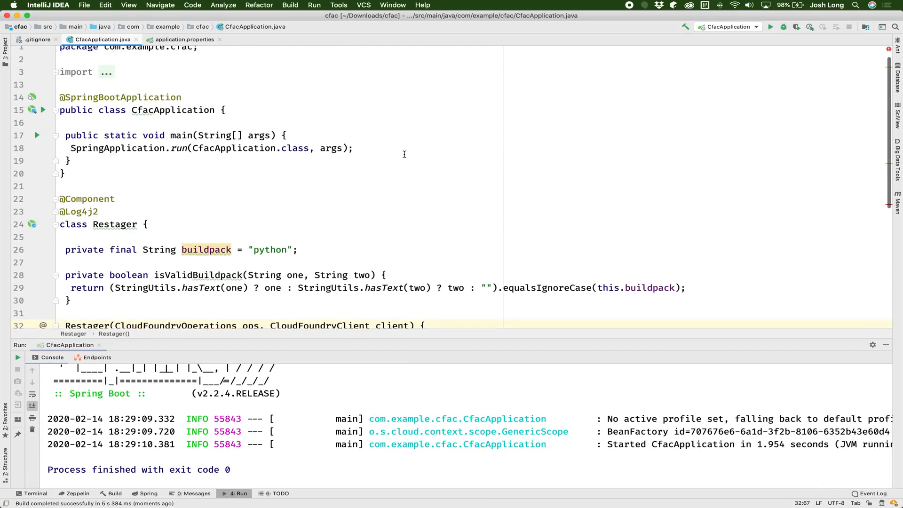
text(System.in.read();)
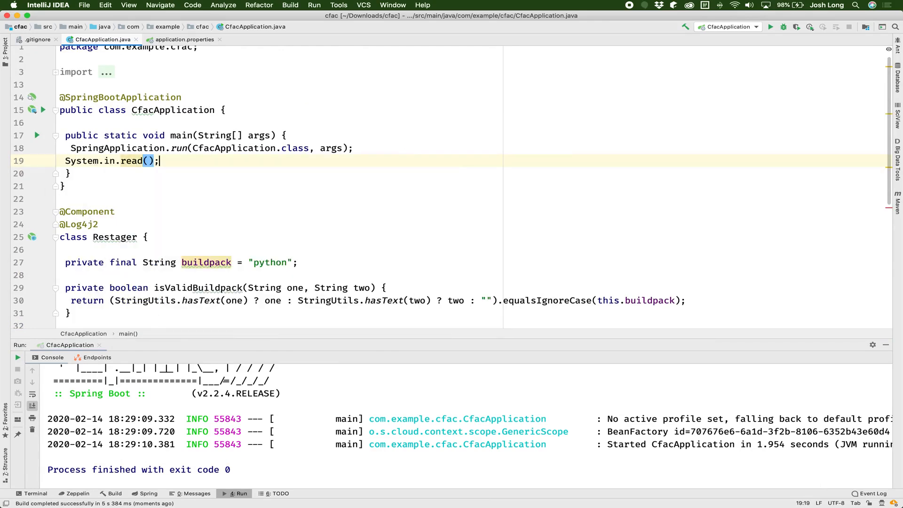
text(@SneakyThrows)
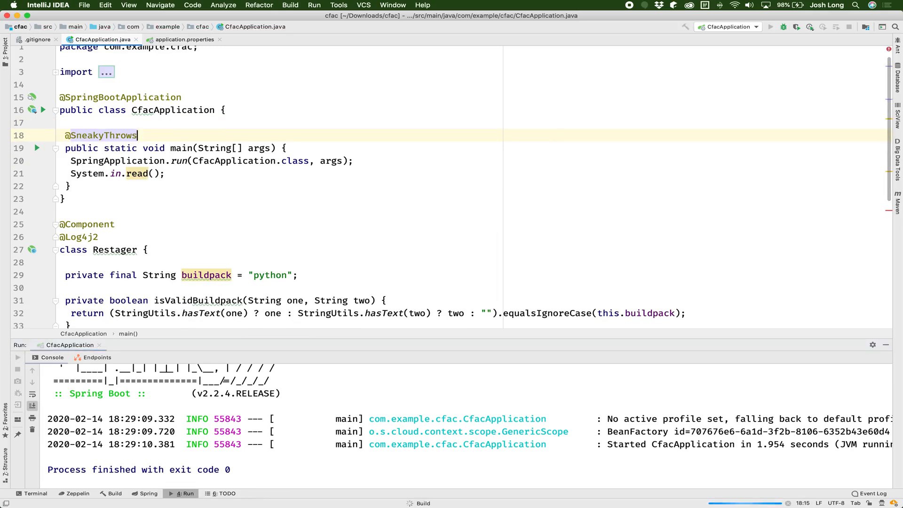
scroll(down, 3)
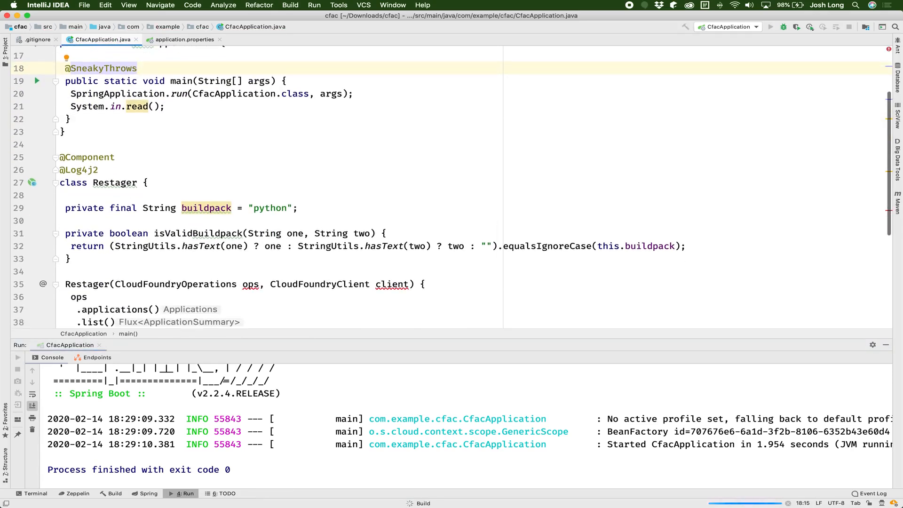
scroll(down, 3)
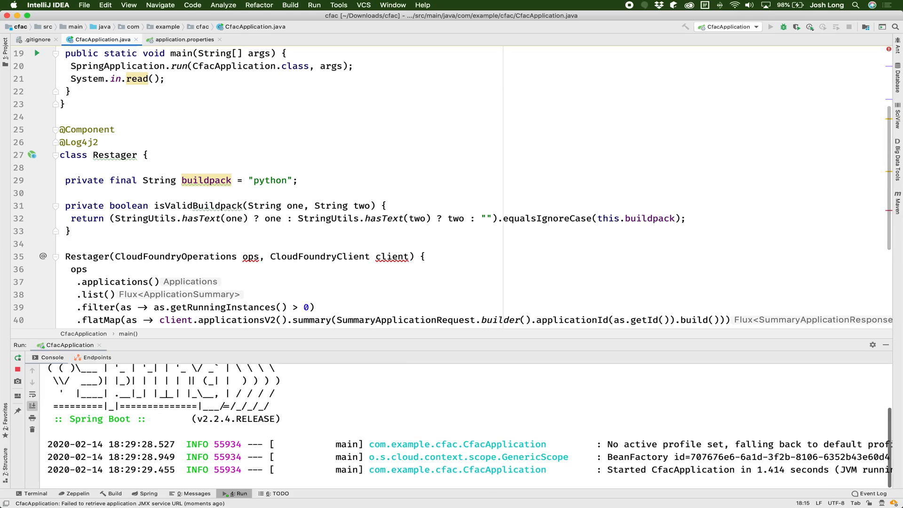
scroll(down, 3)
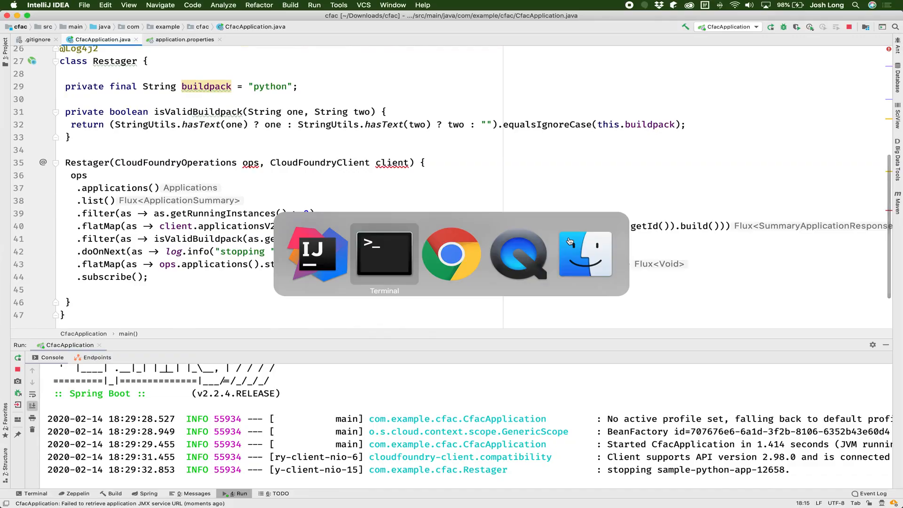
- In Terminal run cf a to confirm sample-python-app-12658 now shows as stopped
click(384, 253)
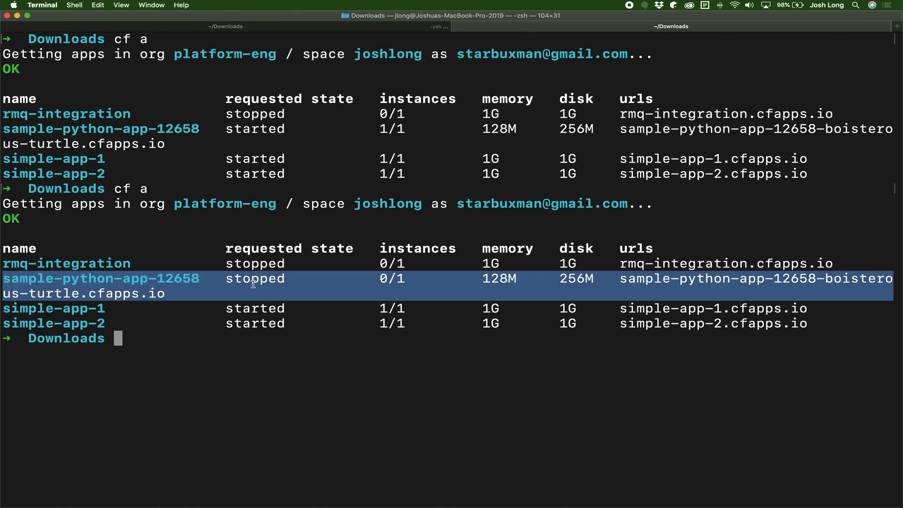
text(cf a)
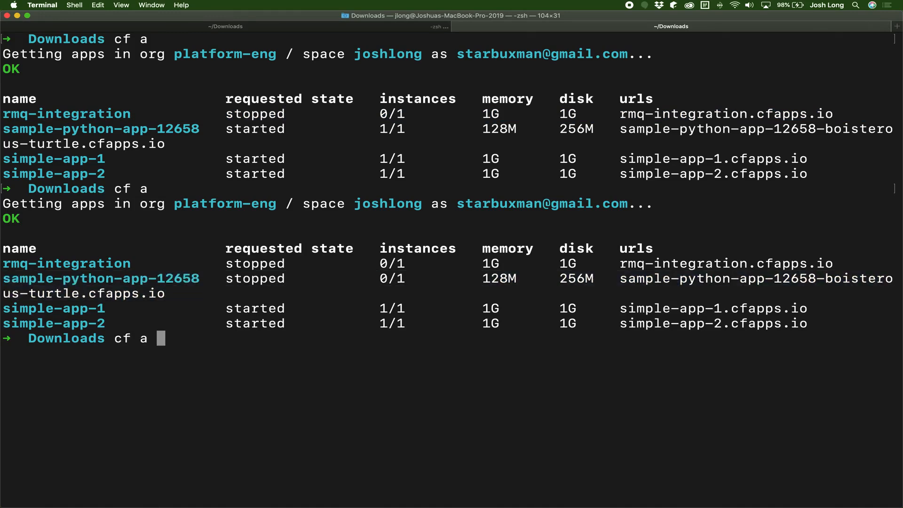
text(uao cfac.zip)
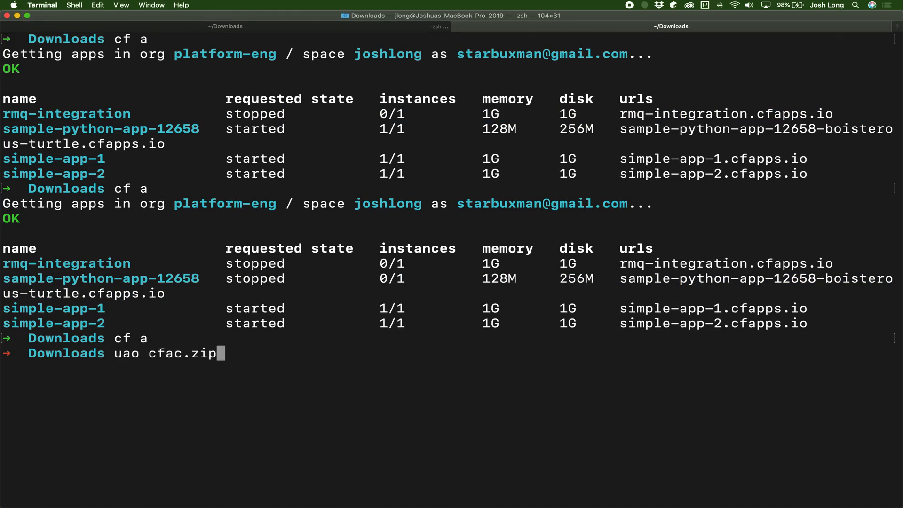
text(cd ~/Downloads)
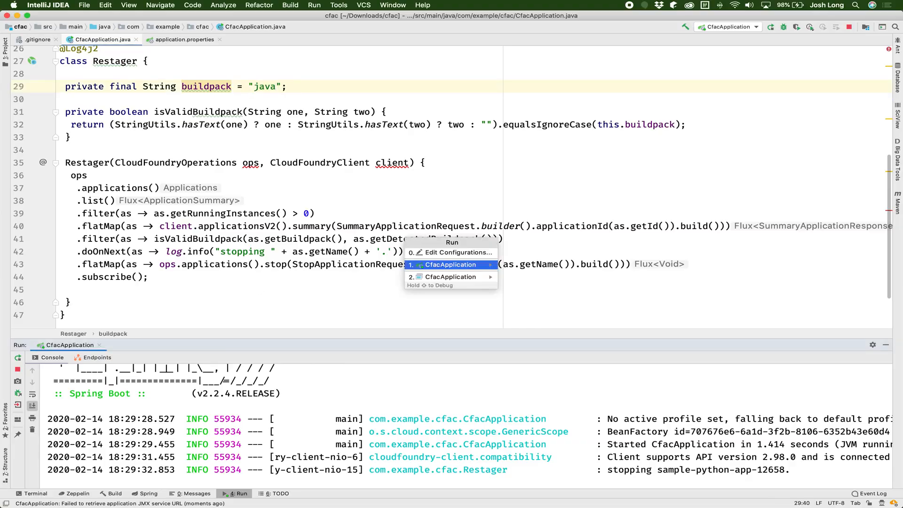
- Stop and rerun CfacApplication with buildpack "java", checking the console output starts cleanly
click(450, 265)
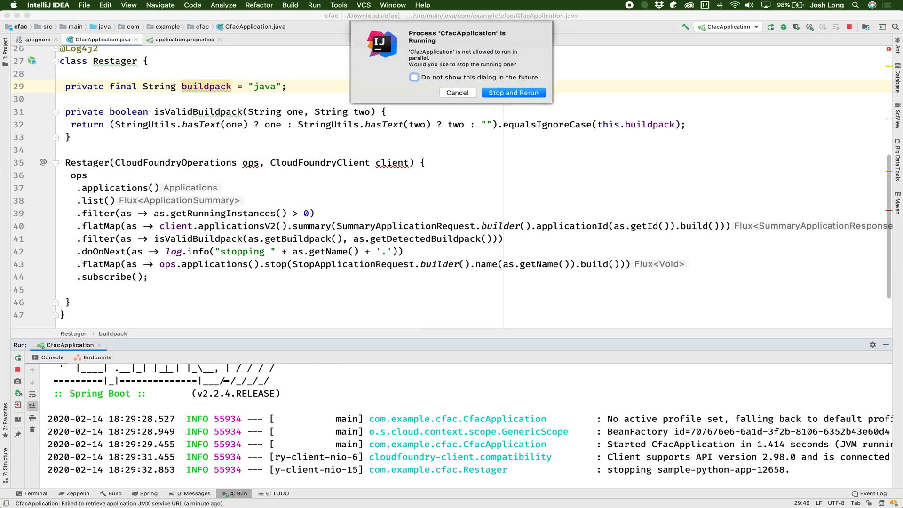
click(457, 94)
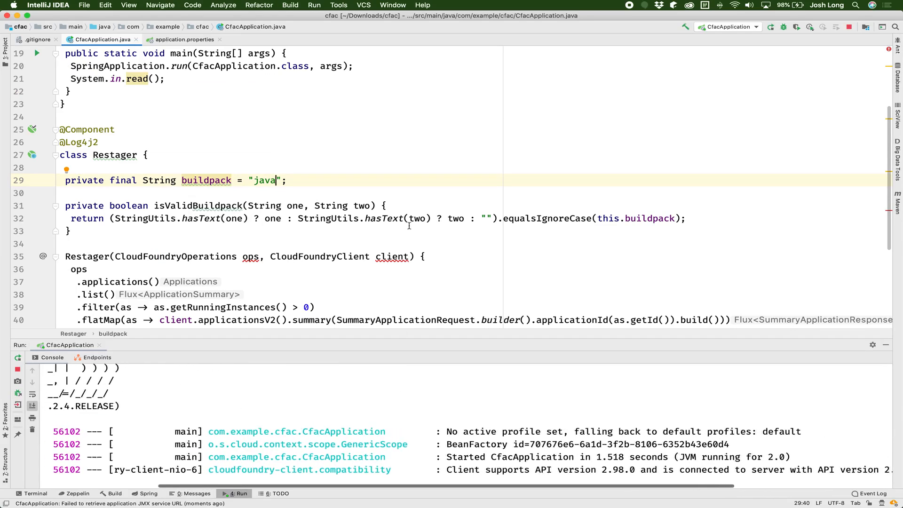
scroll(down, 3)
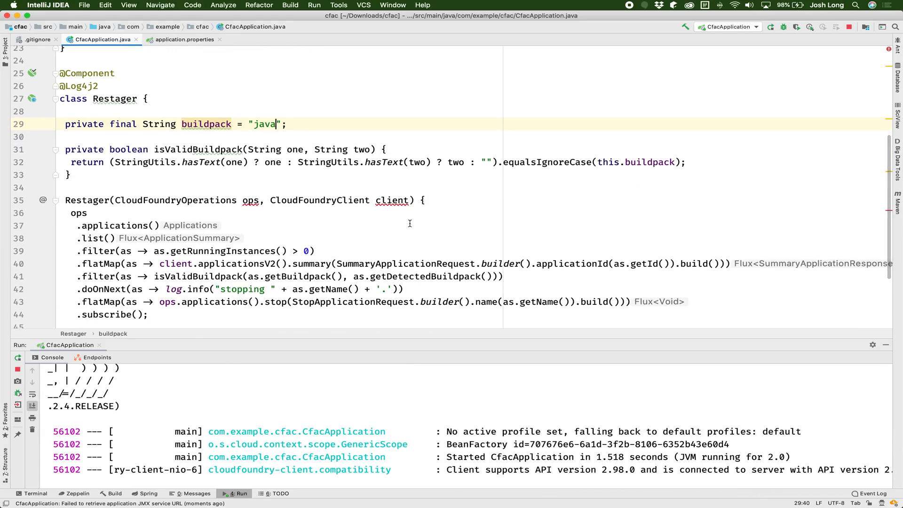
scroll(down, 3)
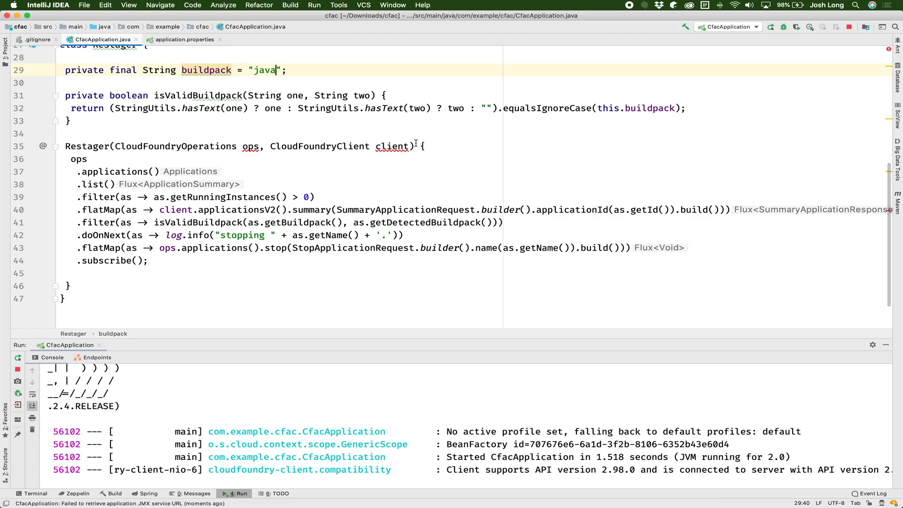
- Log both buildpack values in isValidBuildpack, spot java-buildpack in the output, and switch equalsIgnoreCase to contains
text(loh)
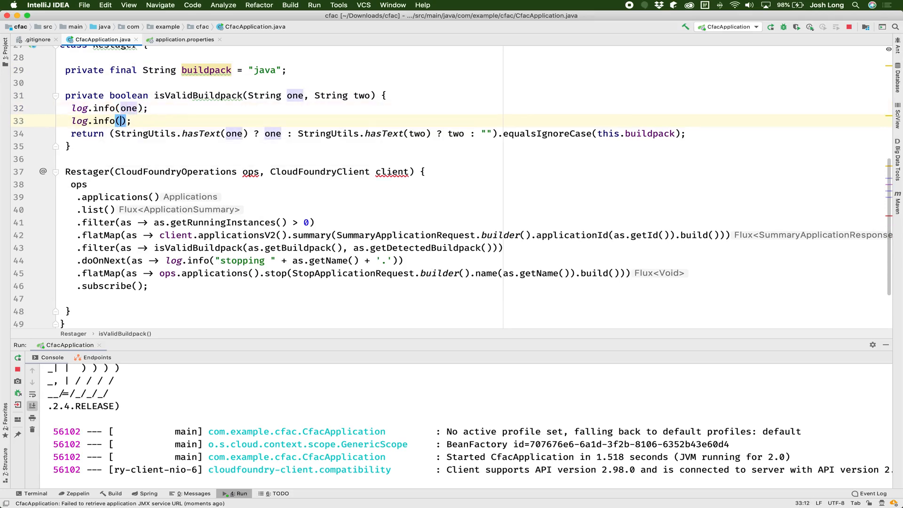
text(two)
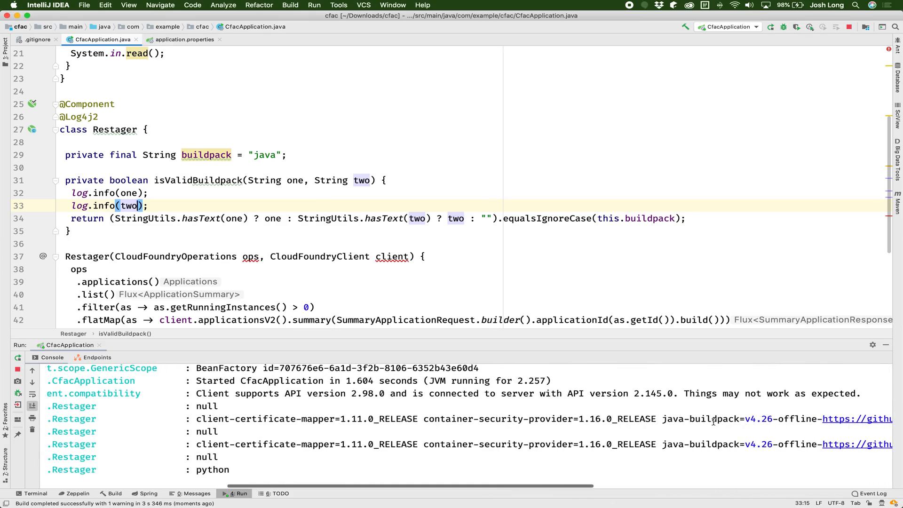
double_click(699, 418)
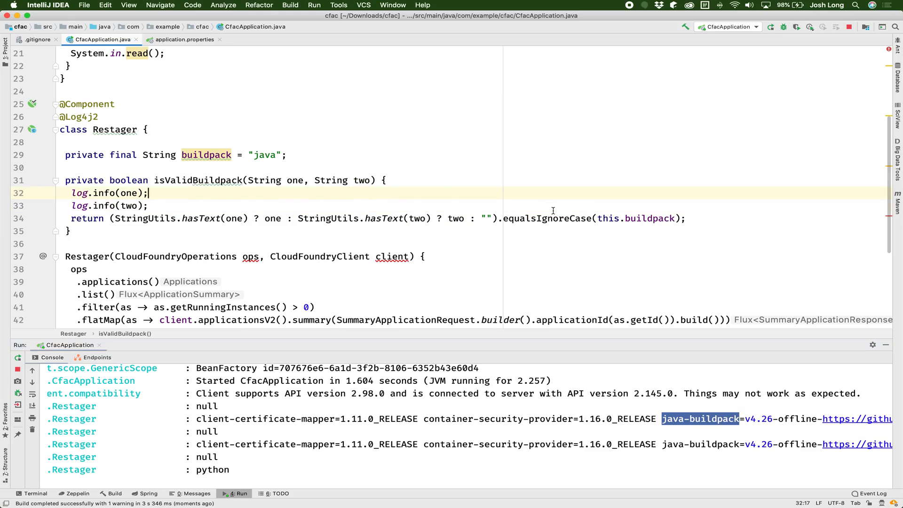
text(contain)
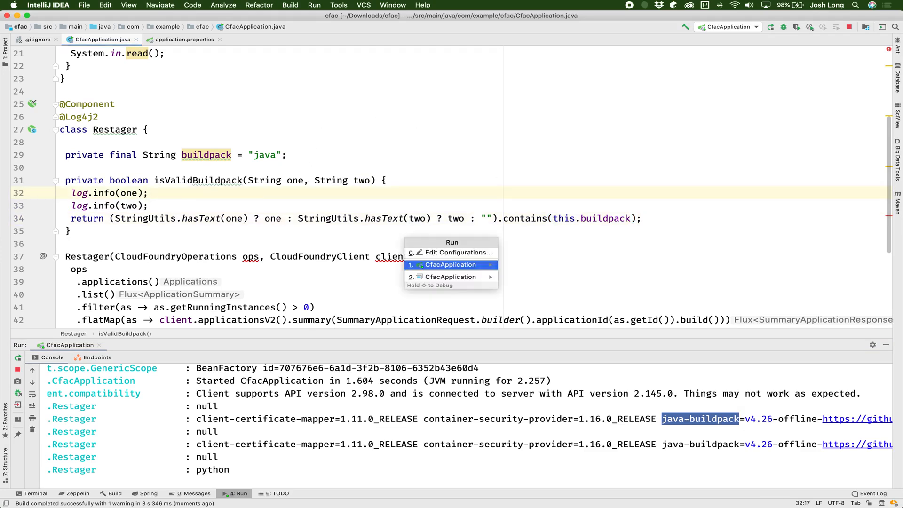
- Rerun CfacApplication via Run and find the console lines stopping simple-app-1 and simple-app-2
click(451, 264)
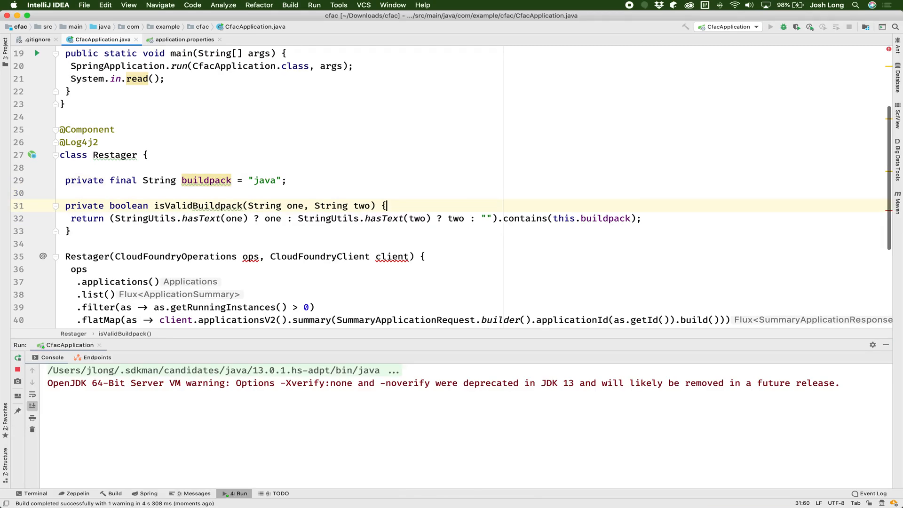
click(770, 26)
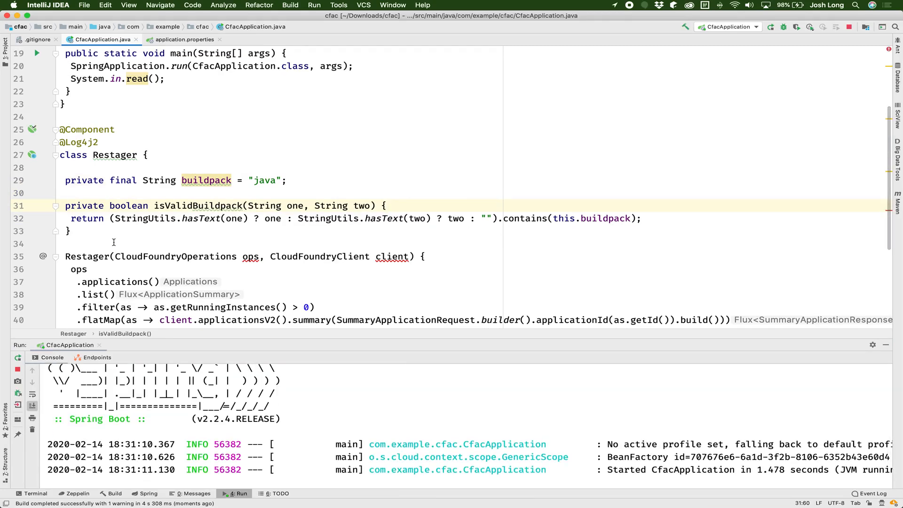
scroll(down, 3)
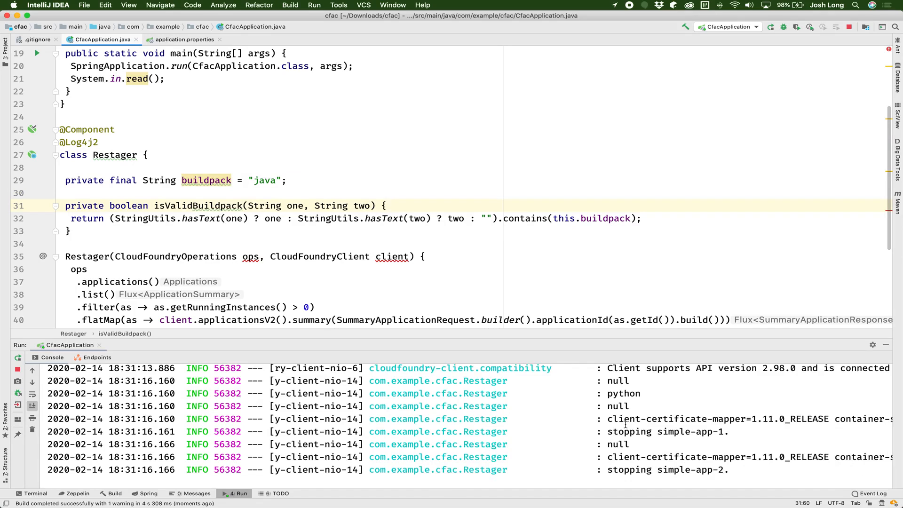
click(679, 469)
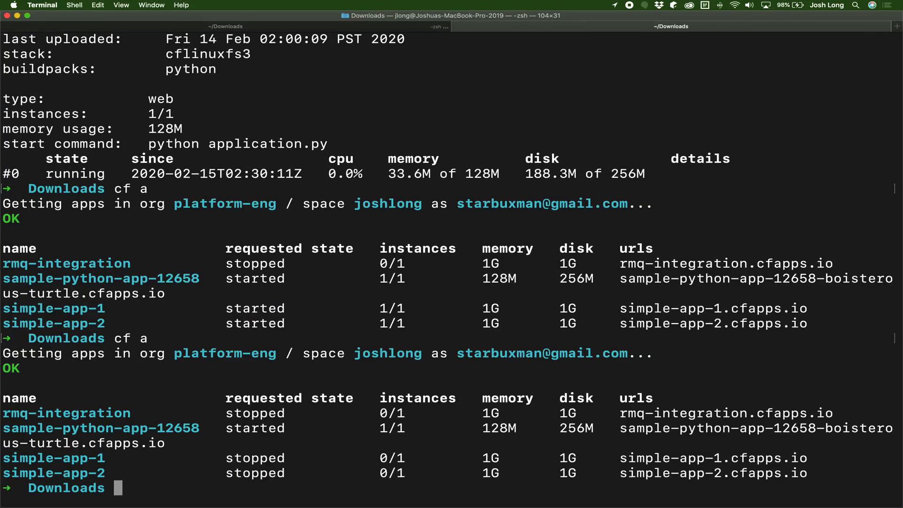
mouse_move(103, 460)
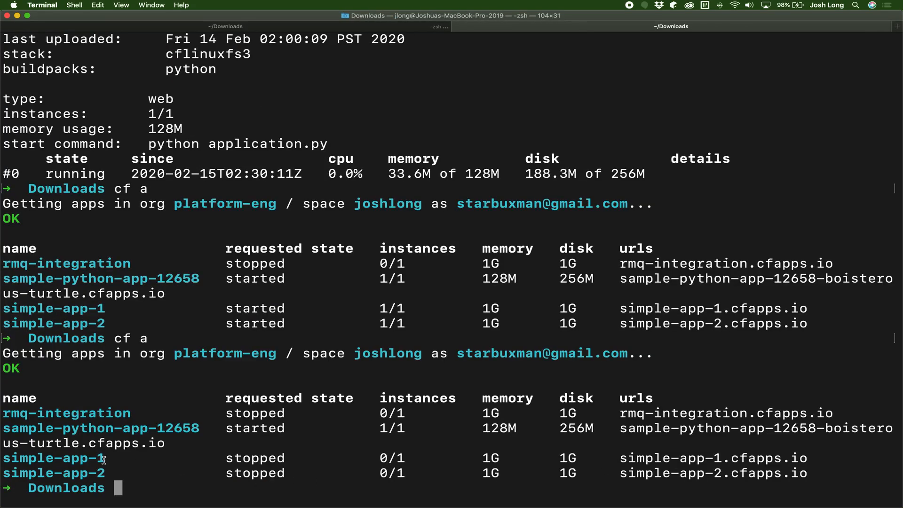
- Run cf start simple-app-1 in one Terminal tab and begin cf start simple-app-2 in another
double_click(51, 458)
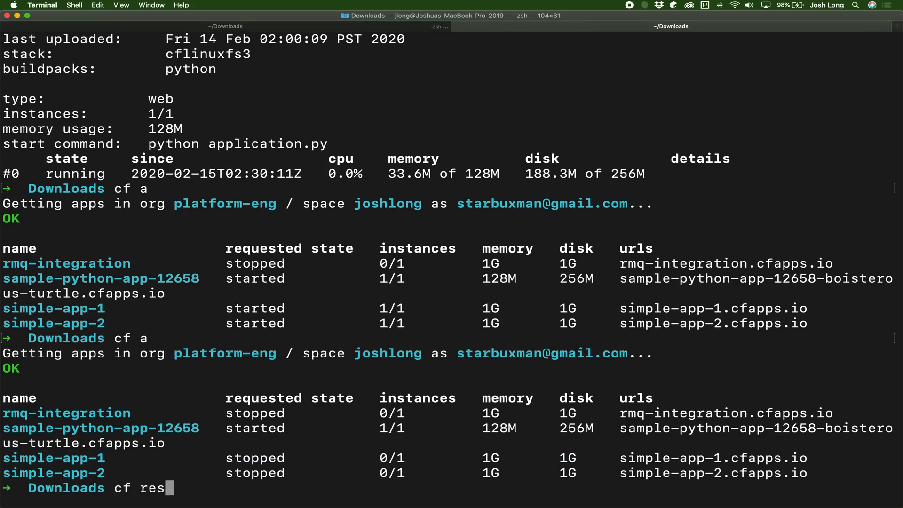
text(tart simple-app-1)
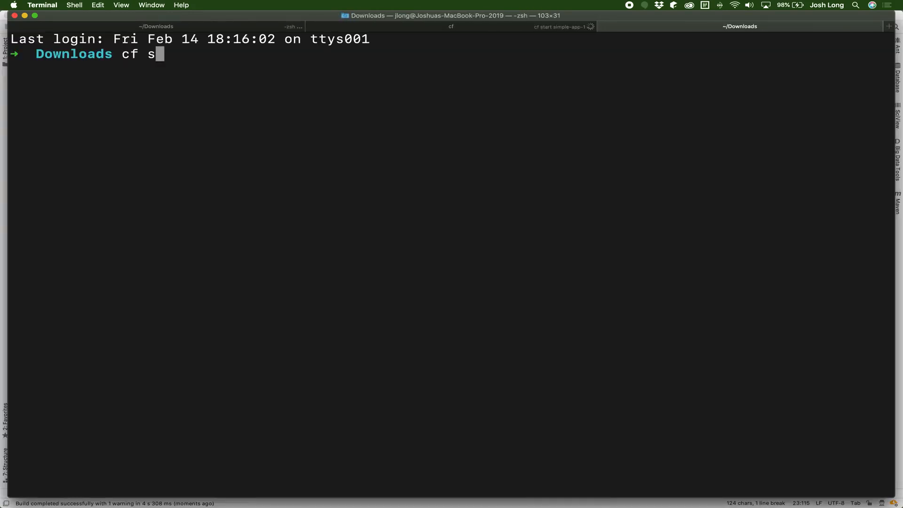
text(tart simple-app-)
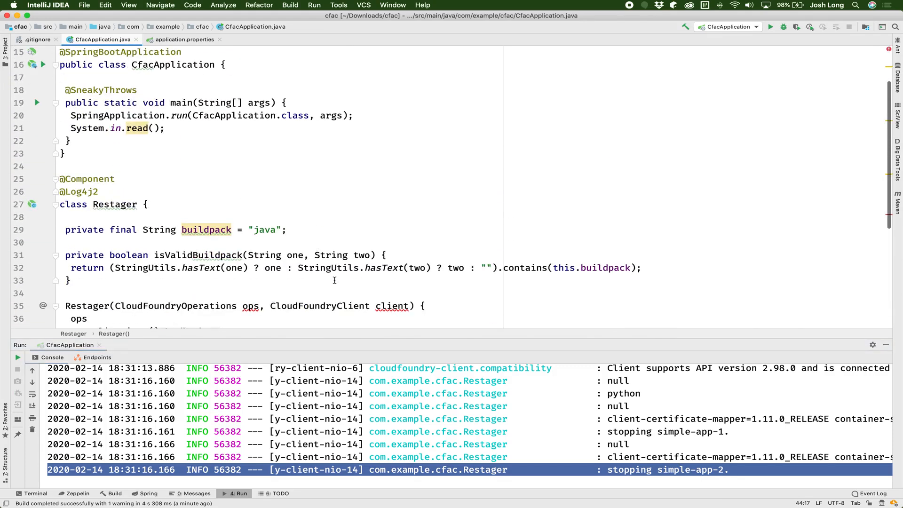
mouse_move(331, 220)
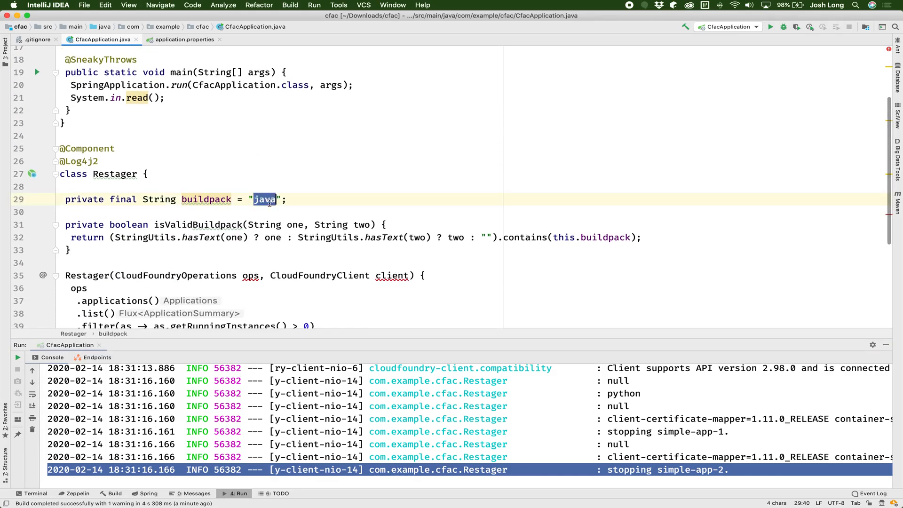
- Set buildpack to "python" and replace stop with restage(RestageApplicationRequest.builder().name(as.getName()).build())
text(python)
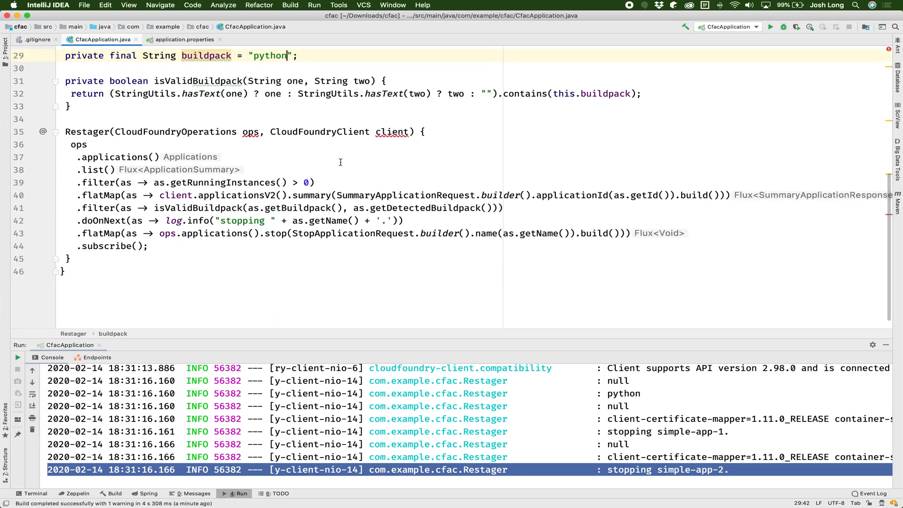
double_click(352, 233)
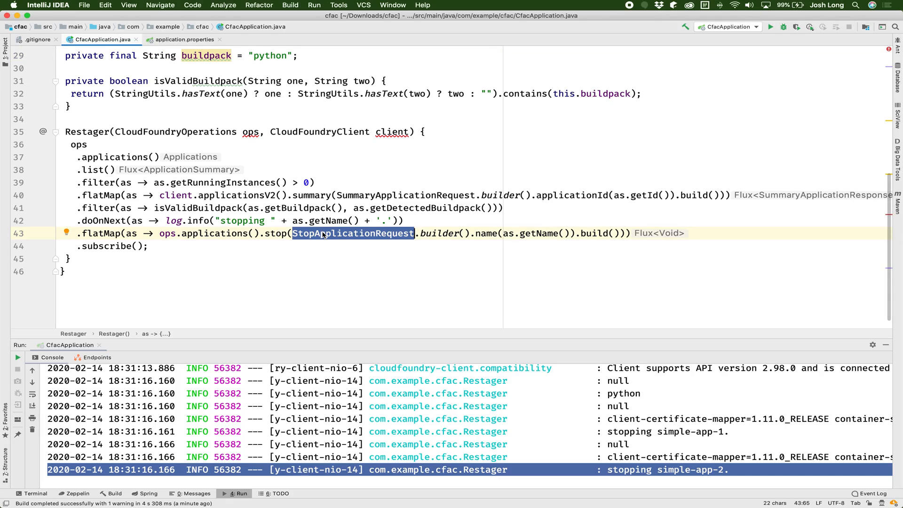
text(Rest)
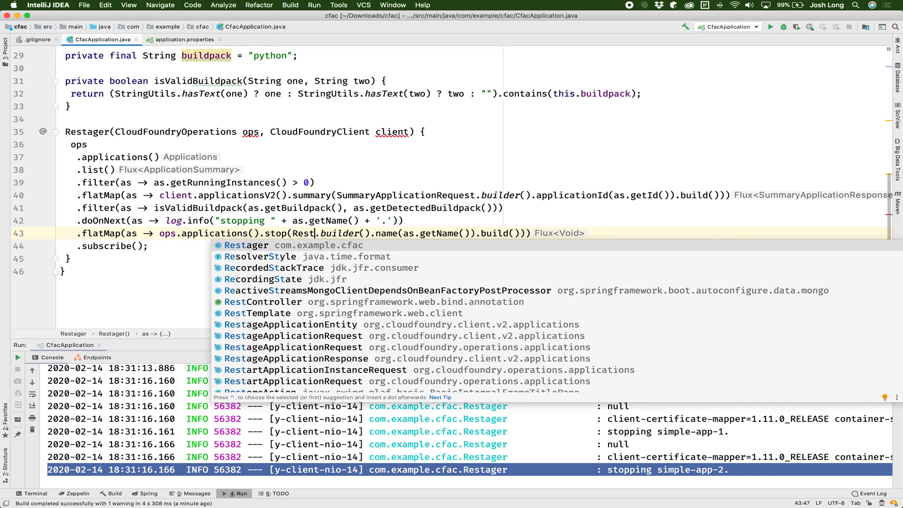
key(Escape)
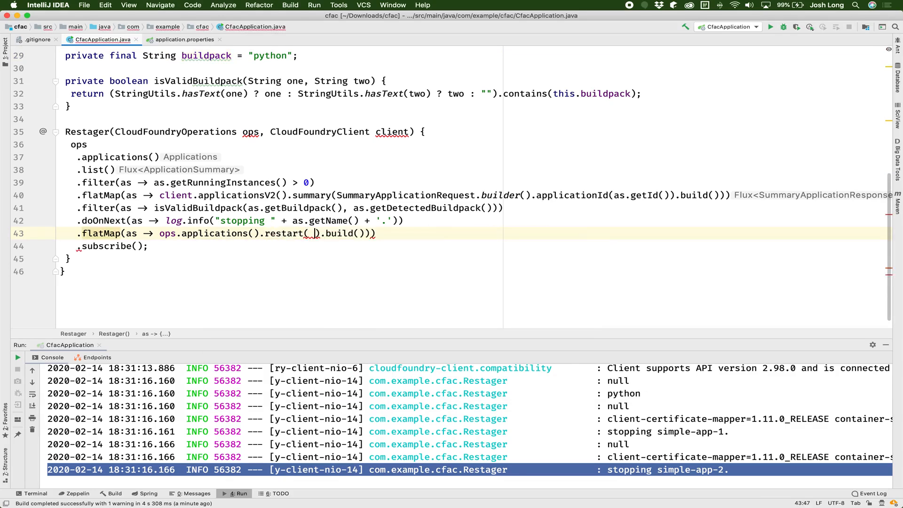
text(Rest)
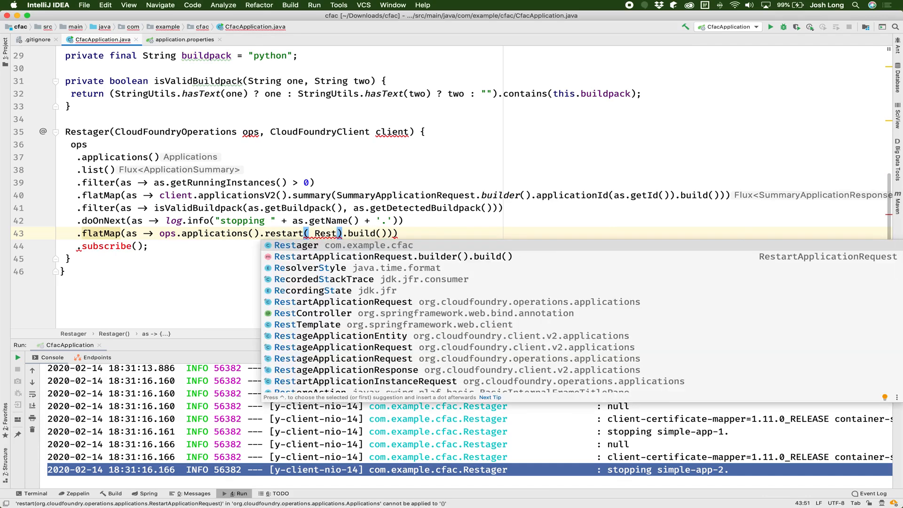
key(Down)
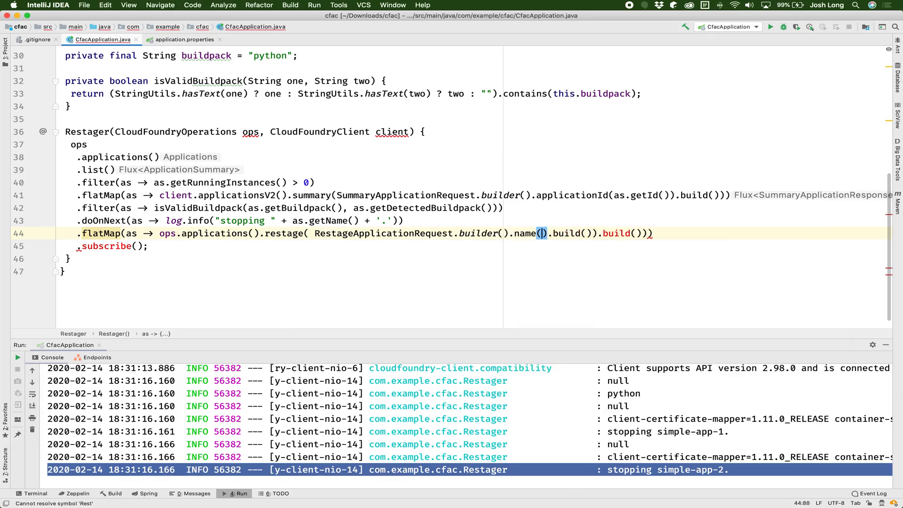
text(as.getName)
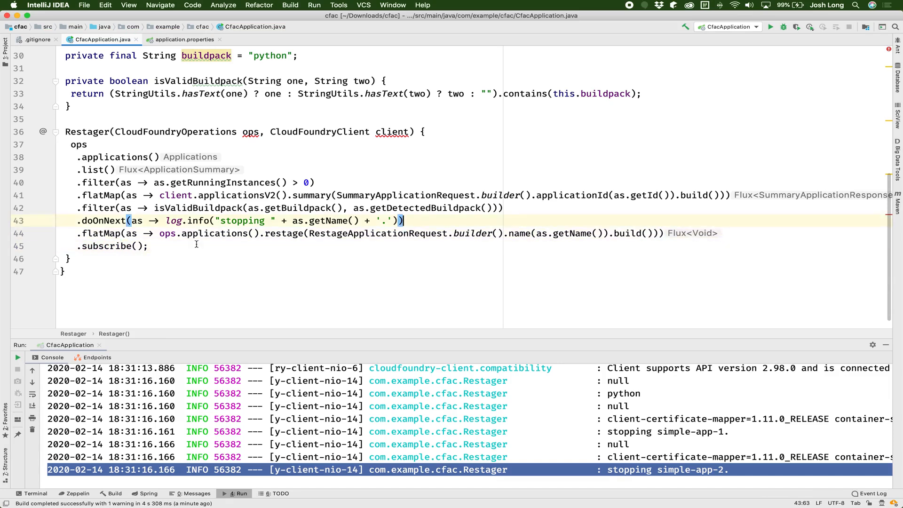
- Change the log message word from "stopping" to "restaging"
double_click(241, 220)
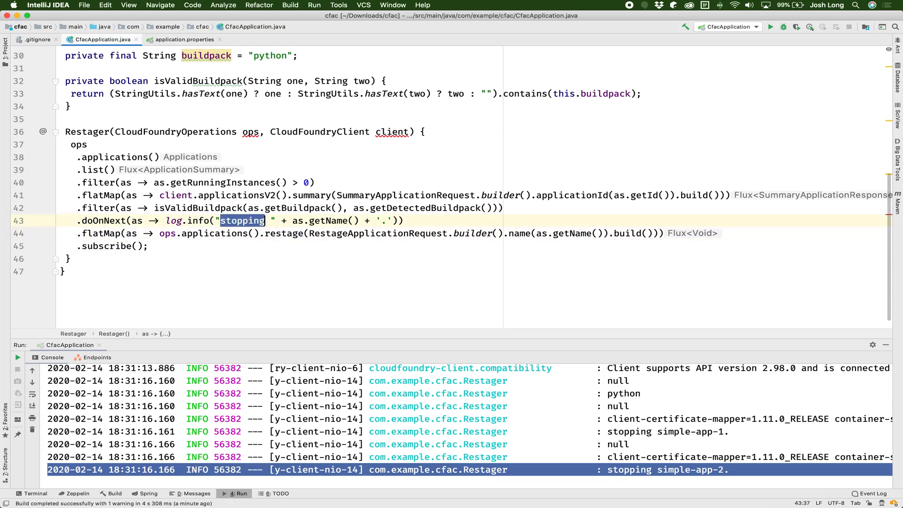
text(restaging)
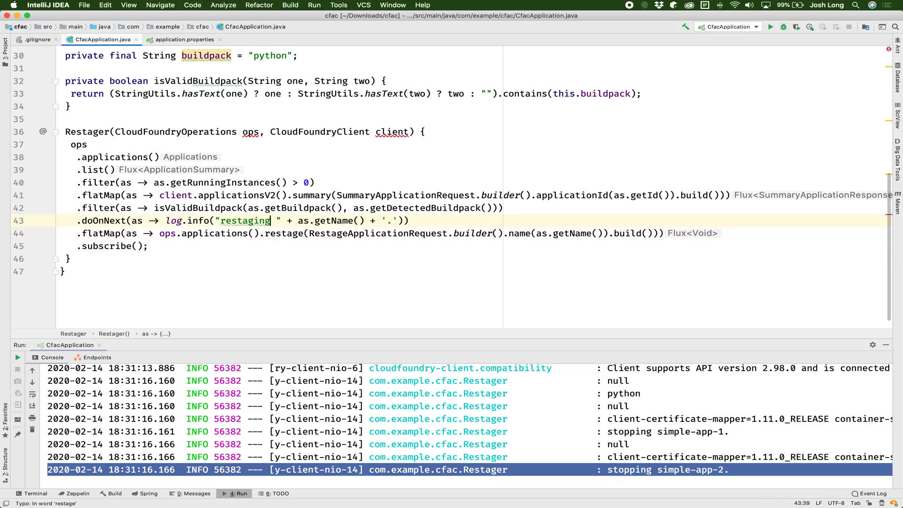